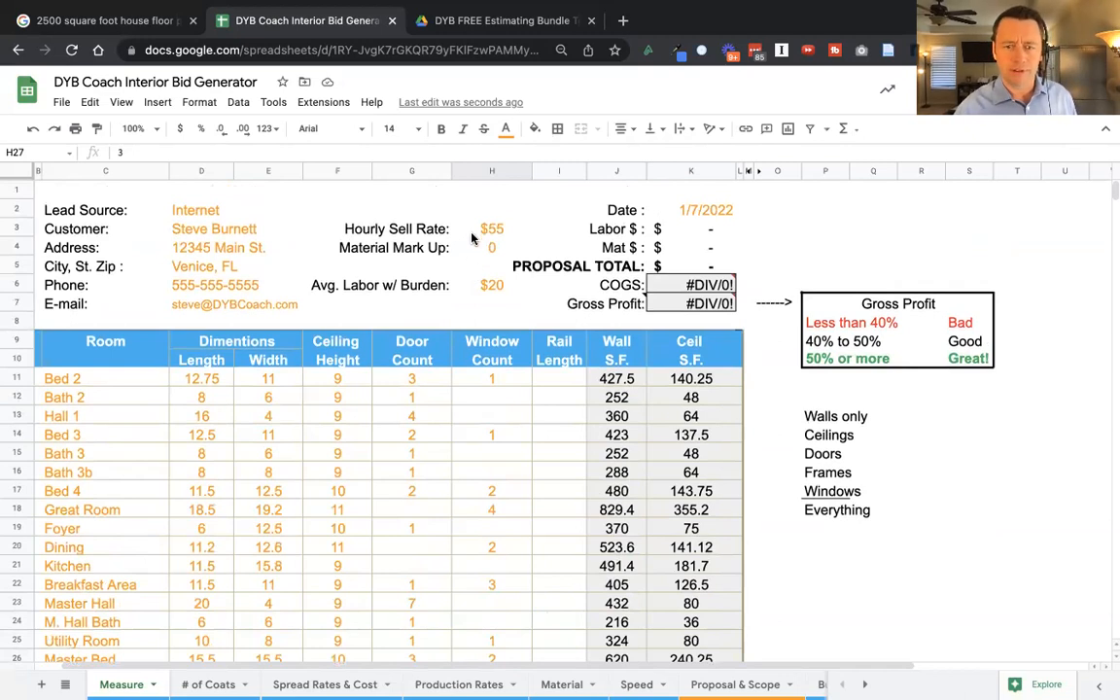
Review the rate and gross profit cells on Measure, then set Walls Paint to 2 coats.
click(490, 229)
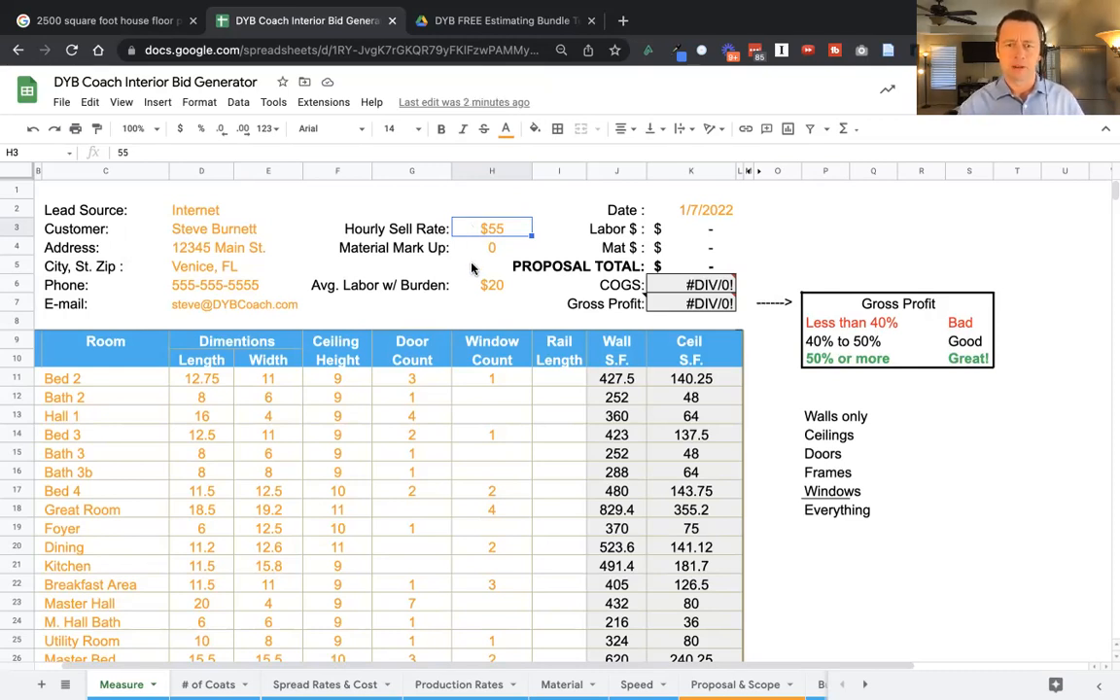
click(490, 284)
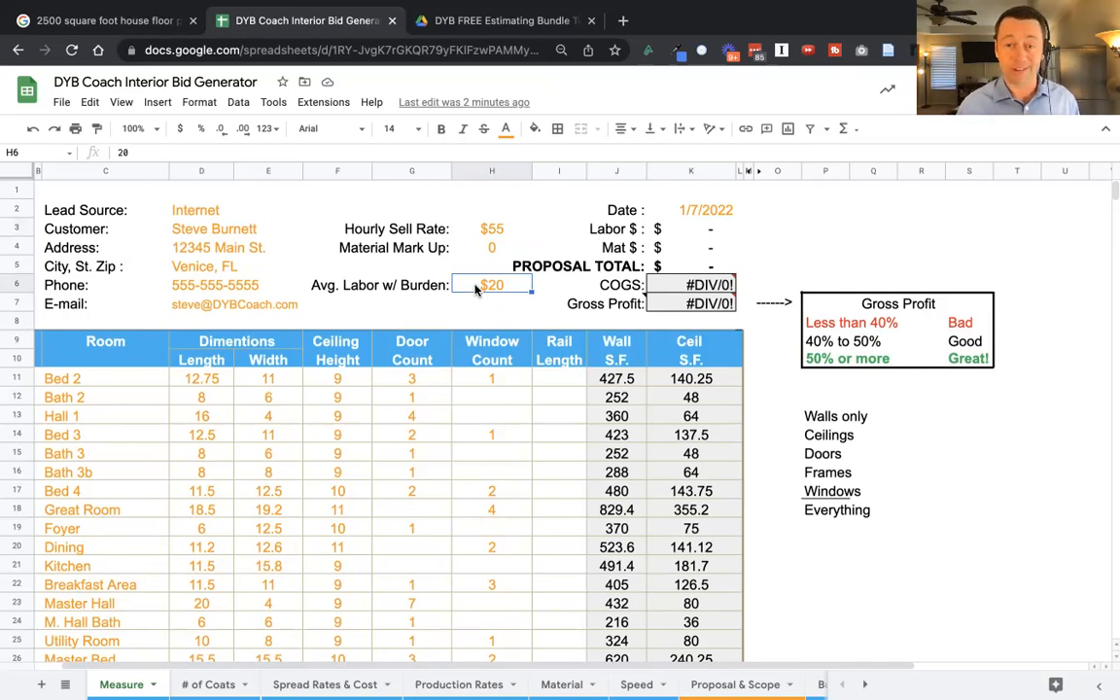
mouse_move(562, 294)
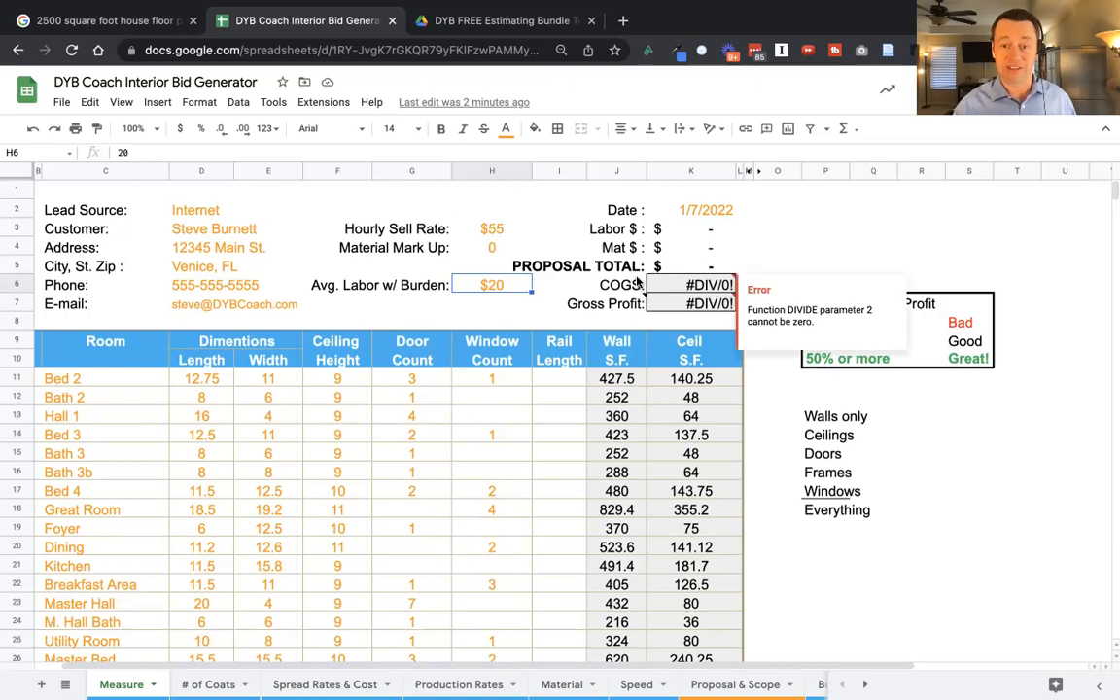
mouse_move(599, 331)
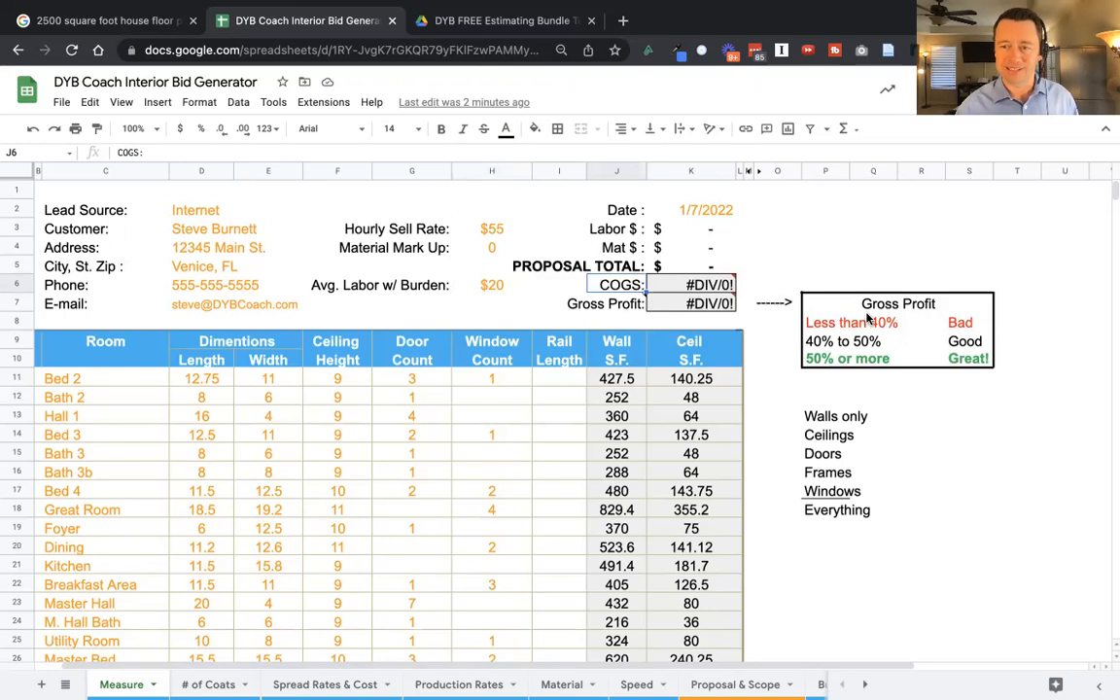
click(960, 322)
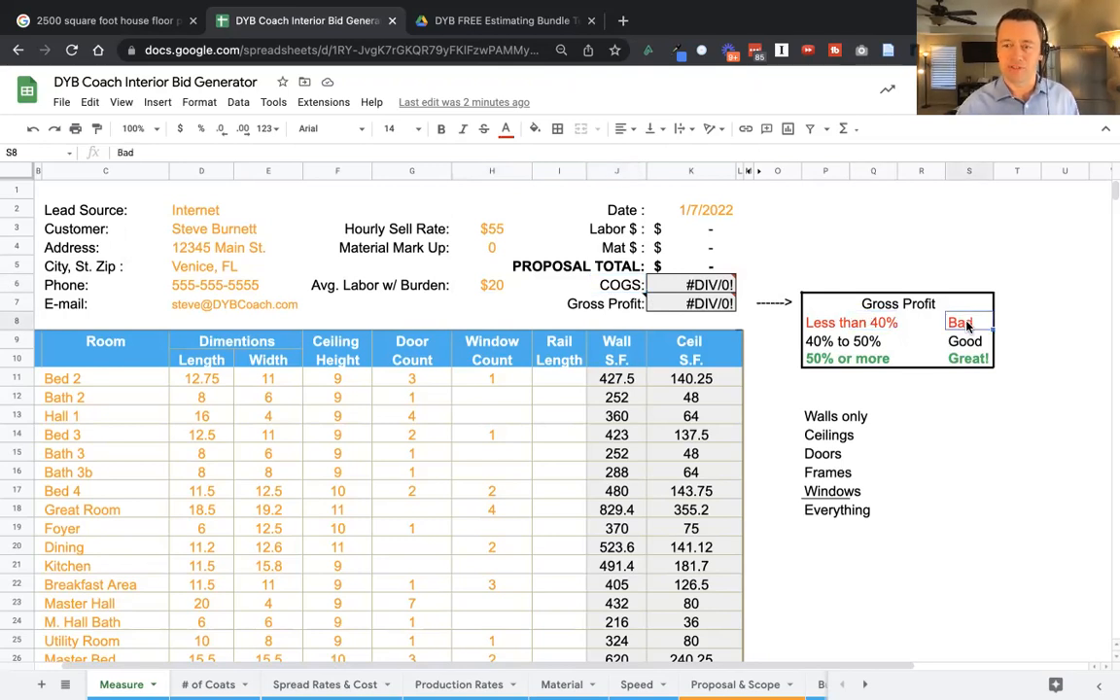
click(851, 323)
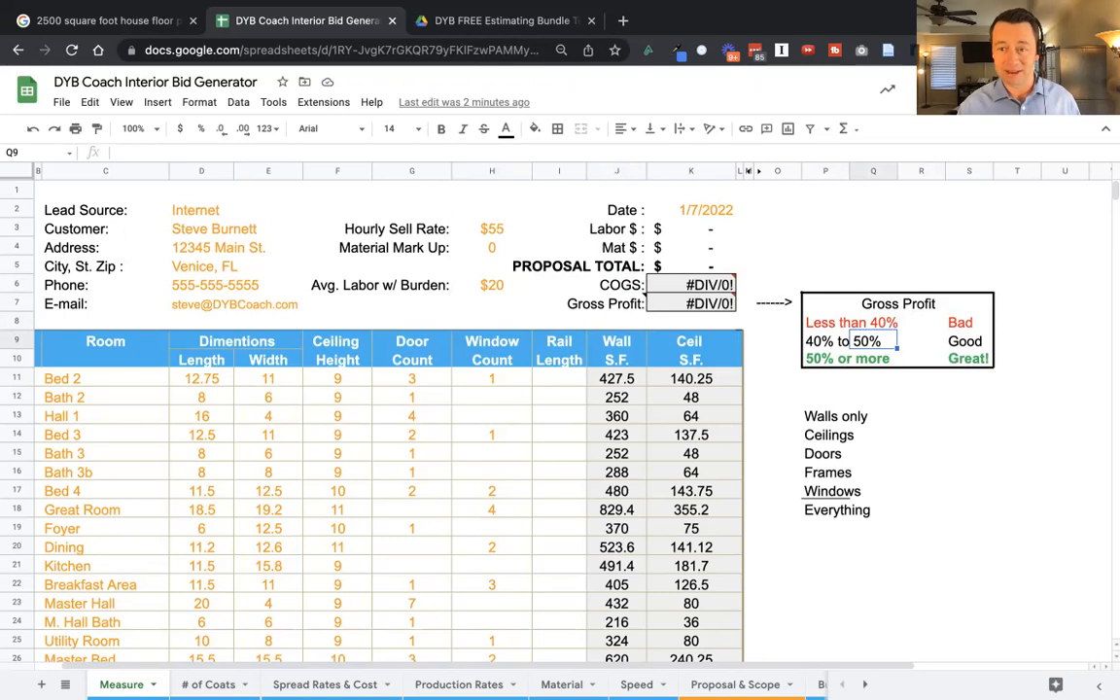
click(871, 358)
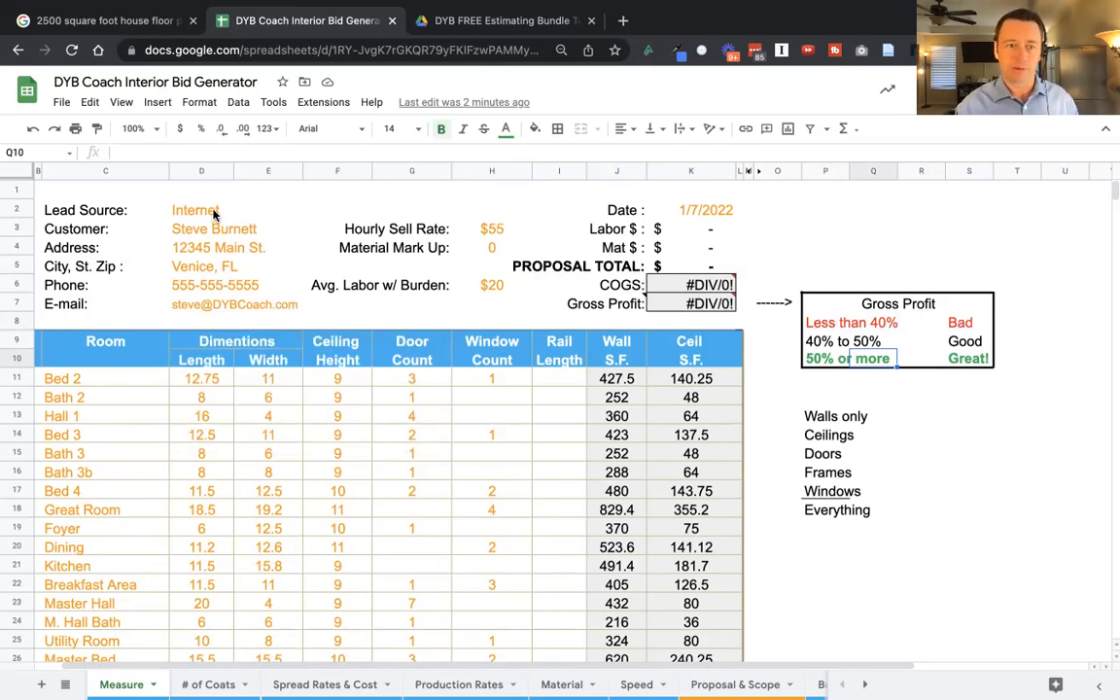
click(202, 210)
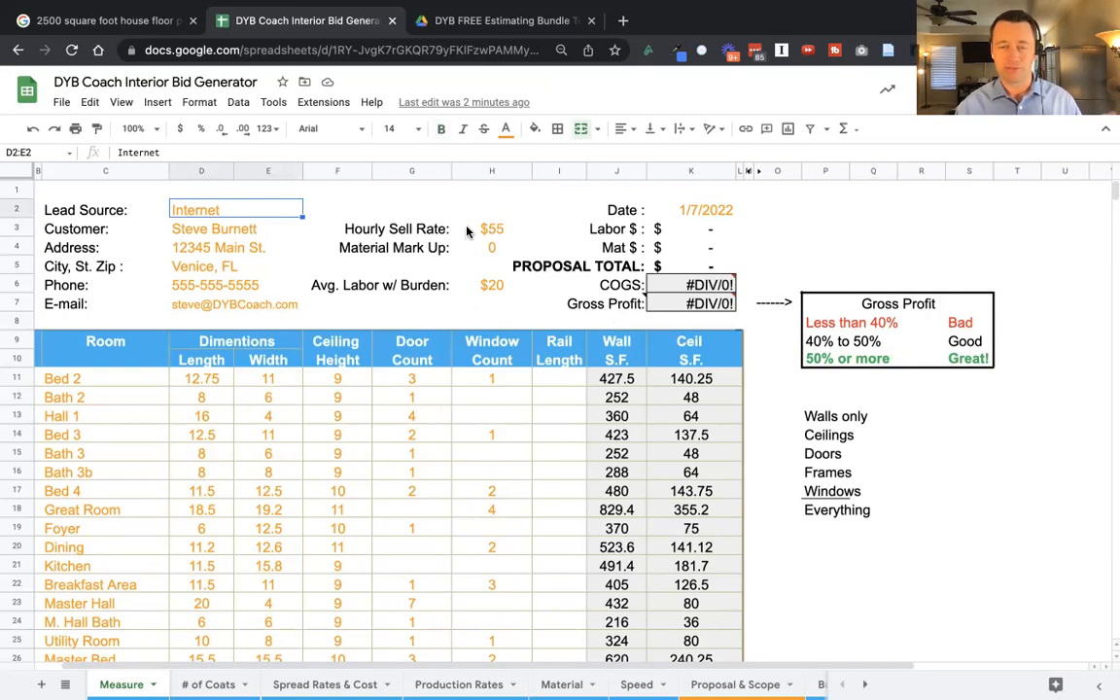
mouse_move(471, 245)
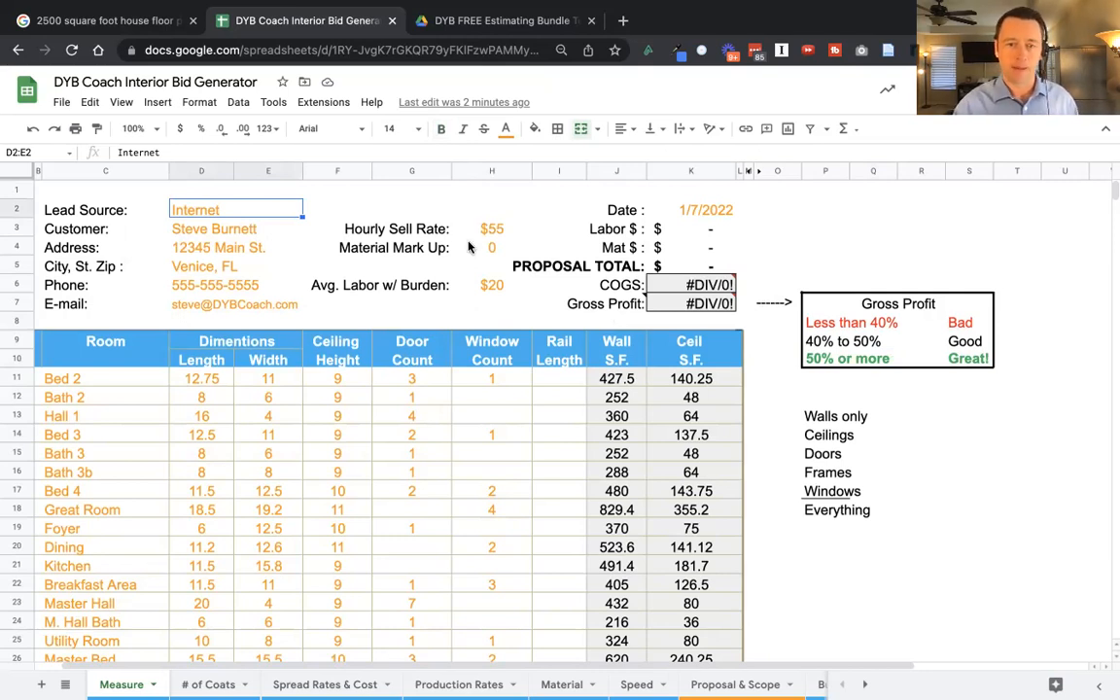
mouse_move(474, 296)
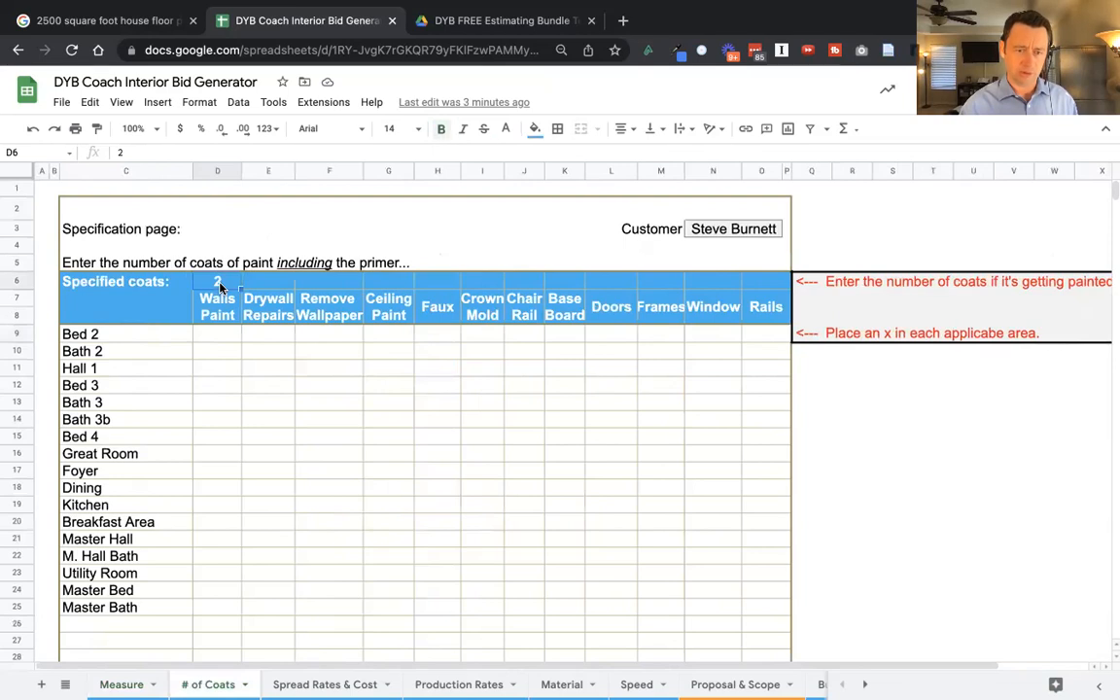
Mark every room from Bed 2 down to Master Bath with x for wall painting.
click(218, 334)
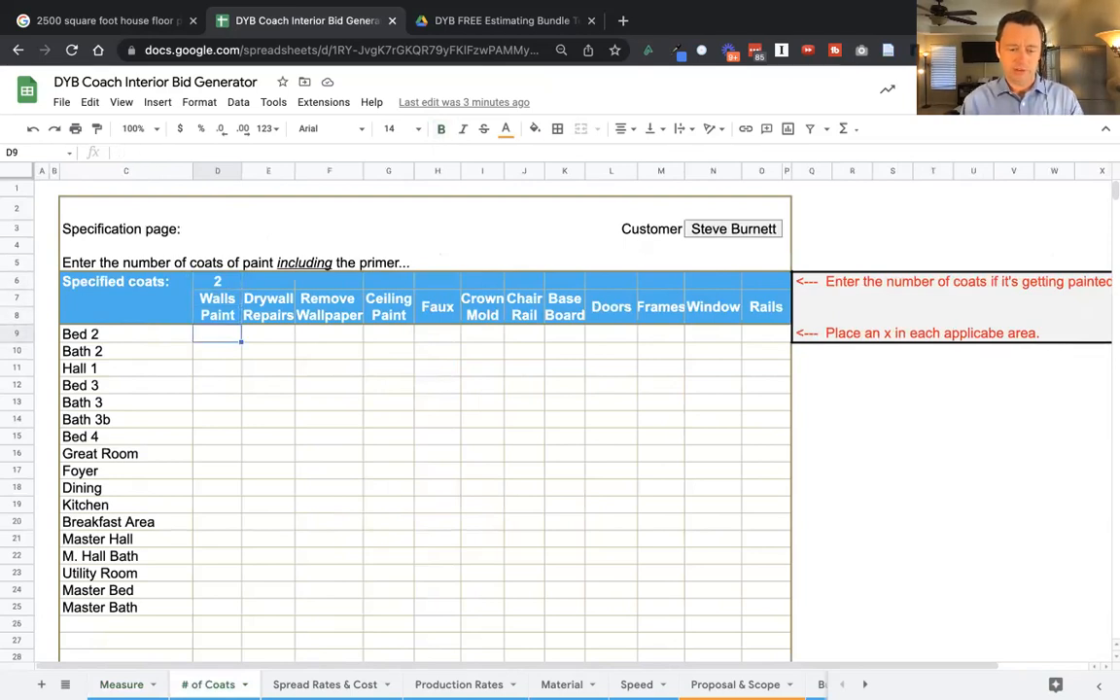
text(x)
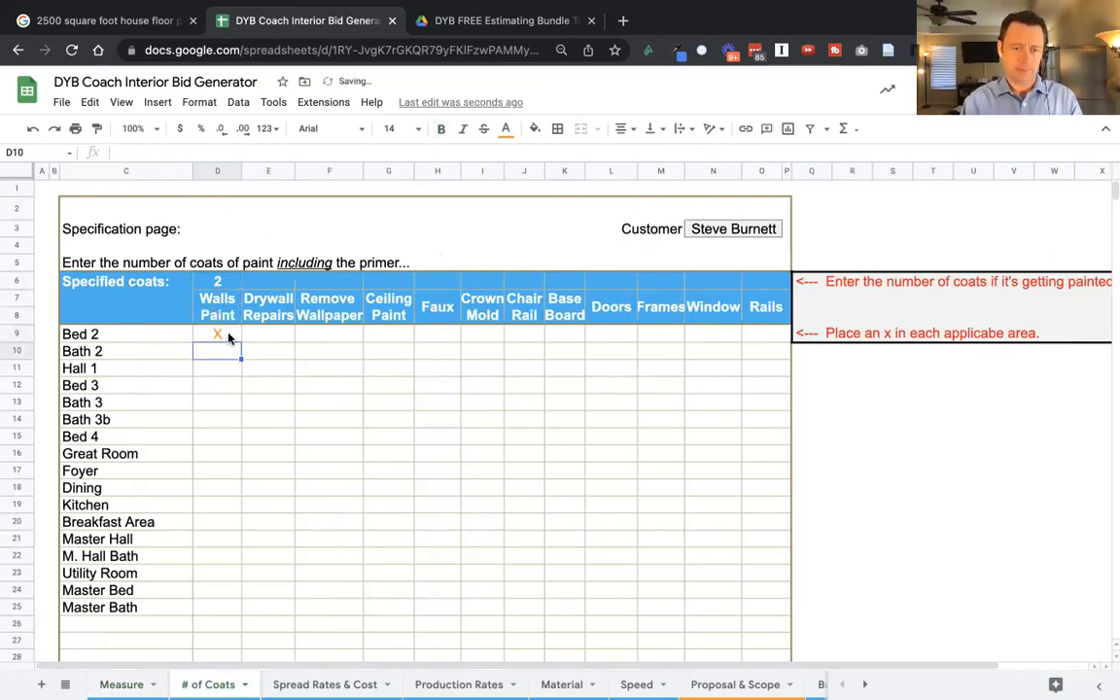
click(218, 335)
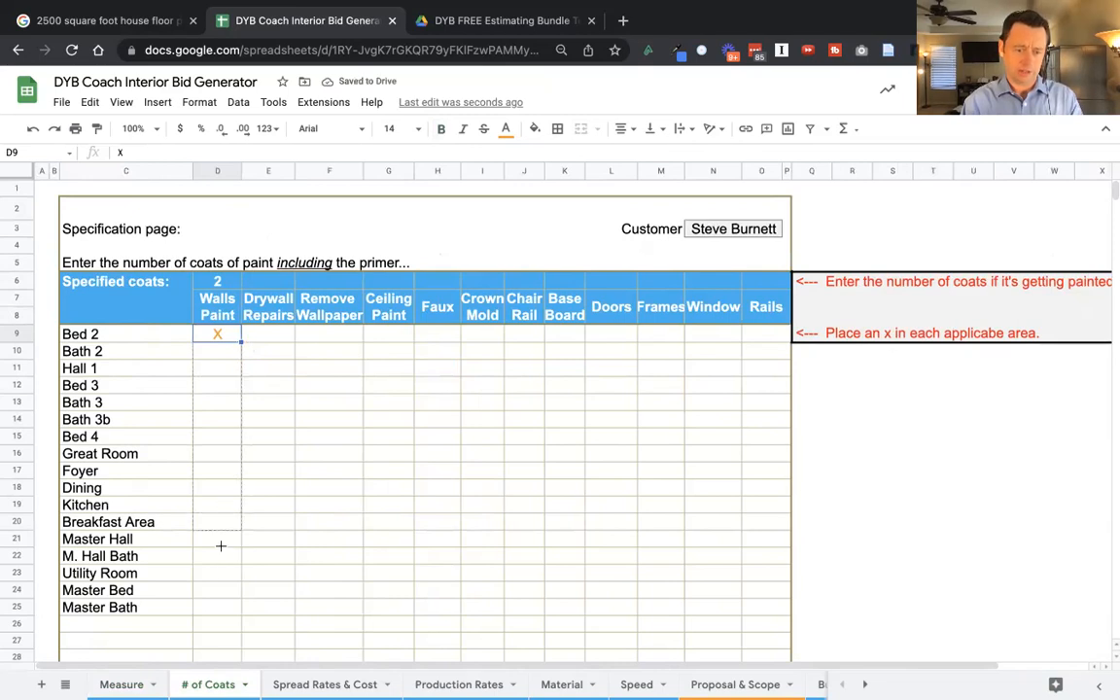
drag(218, 334, 218, 606)
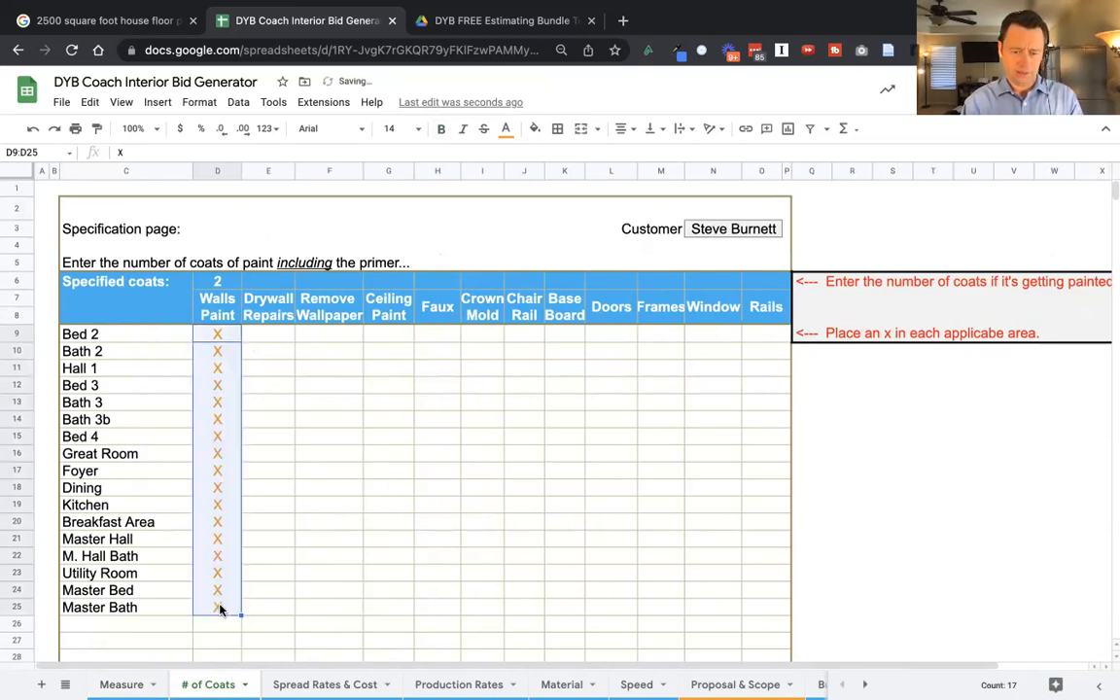
click(269, 607)
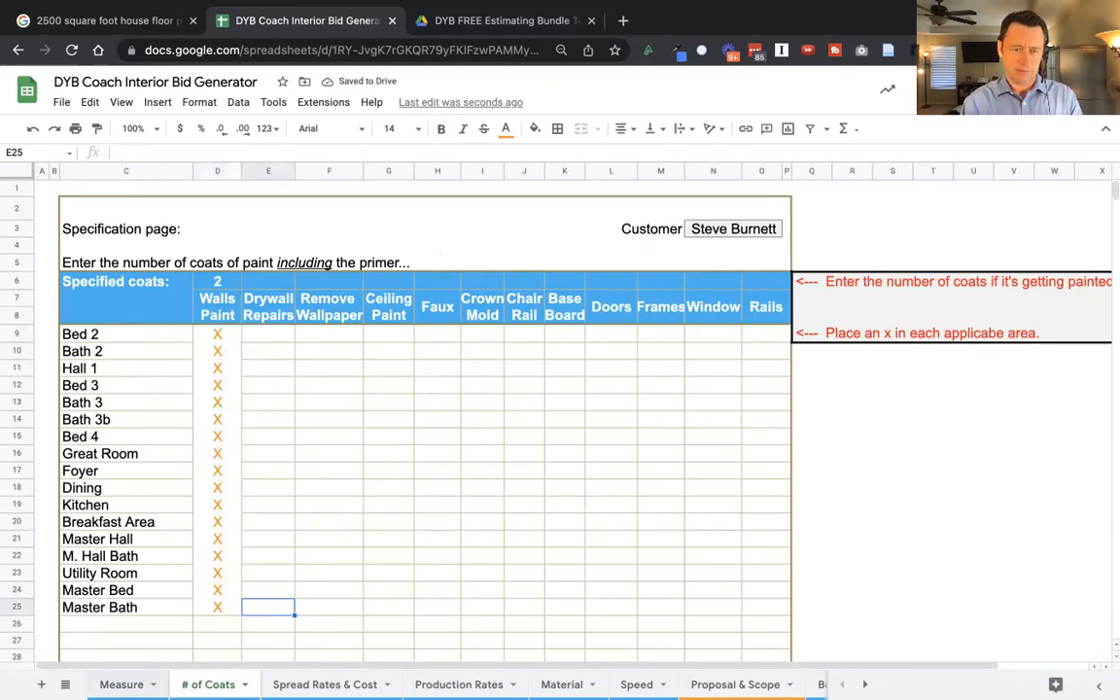
Note the 10267.29 walls-only proposal total on the Measure sheet.
click(120, 684)
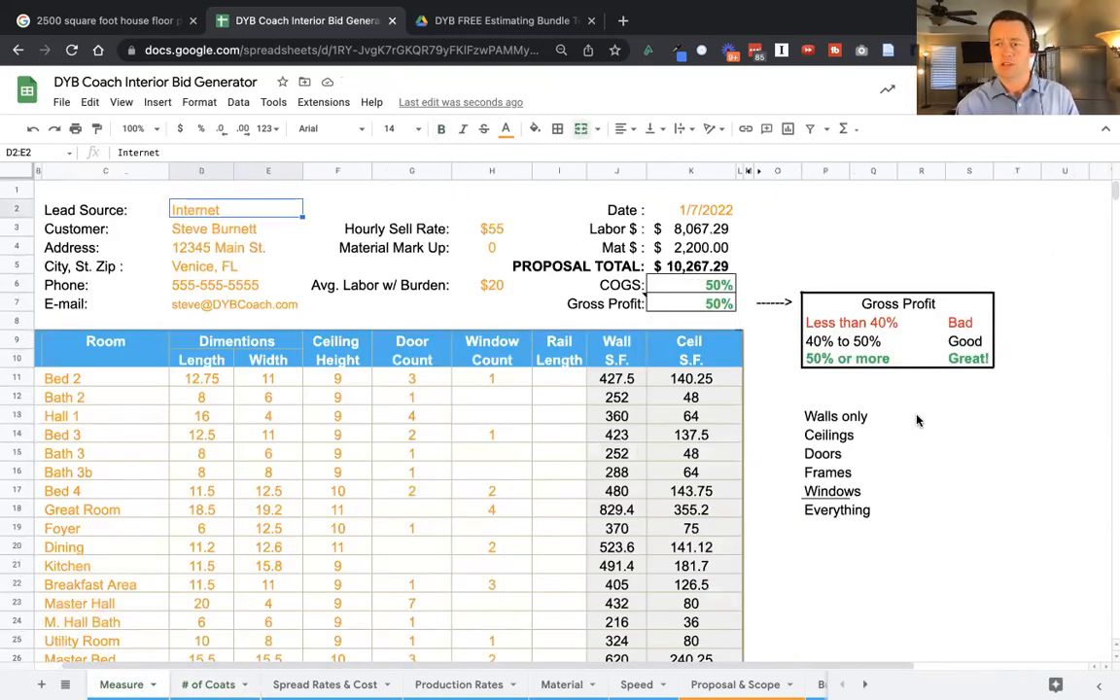
click(922, 416)
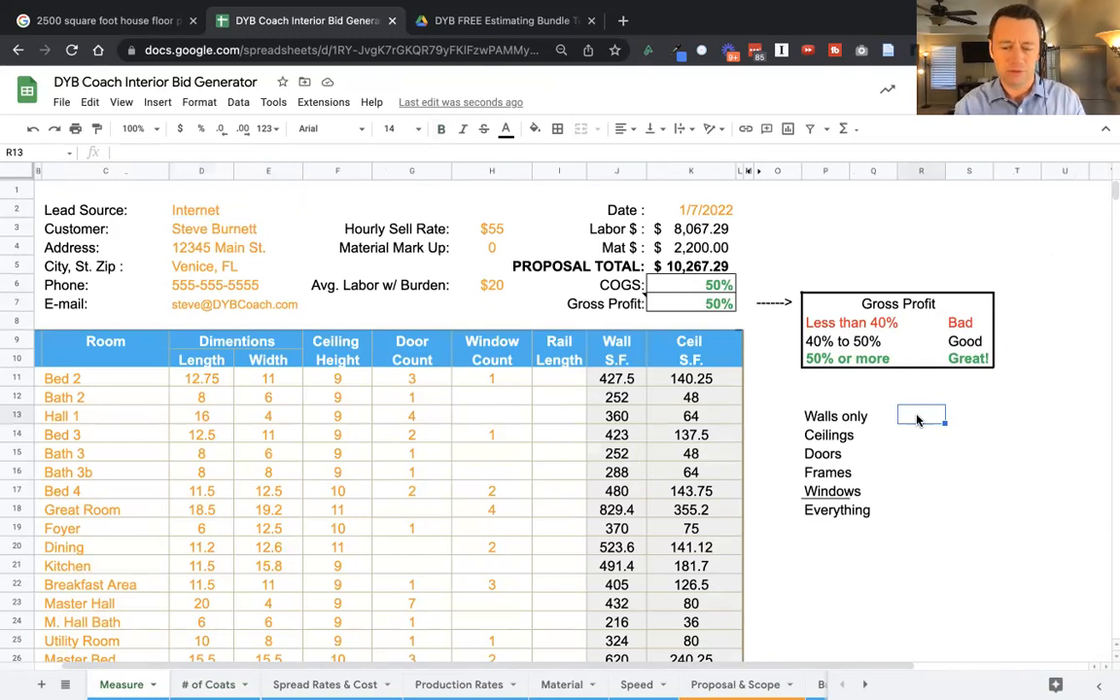
text(10267.29)
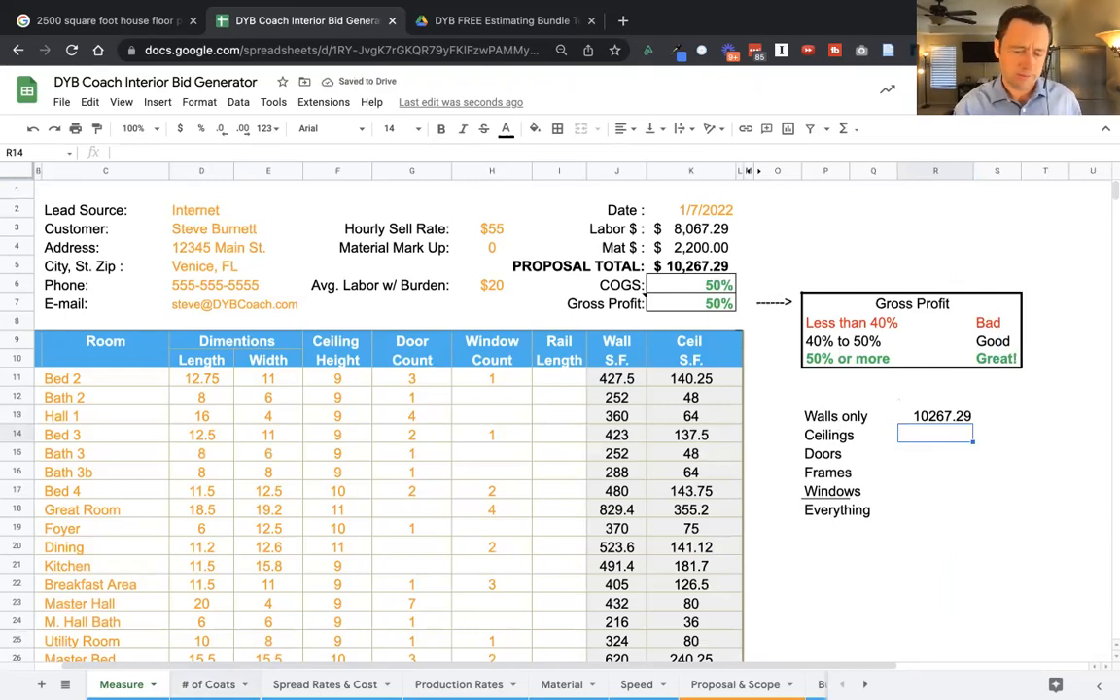
click(208, 685)
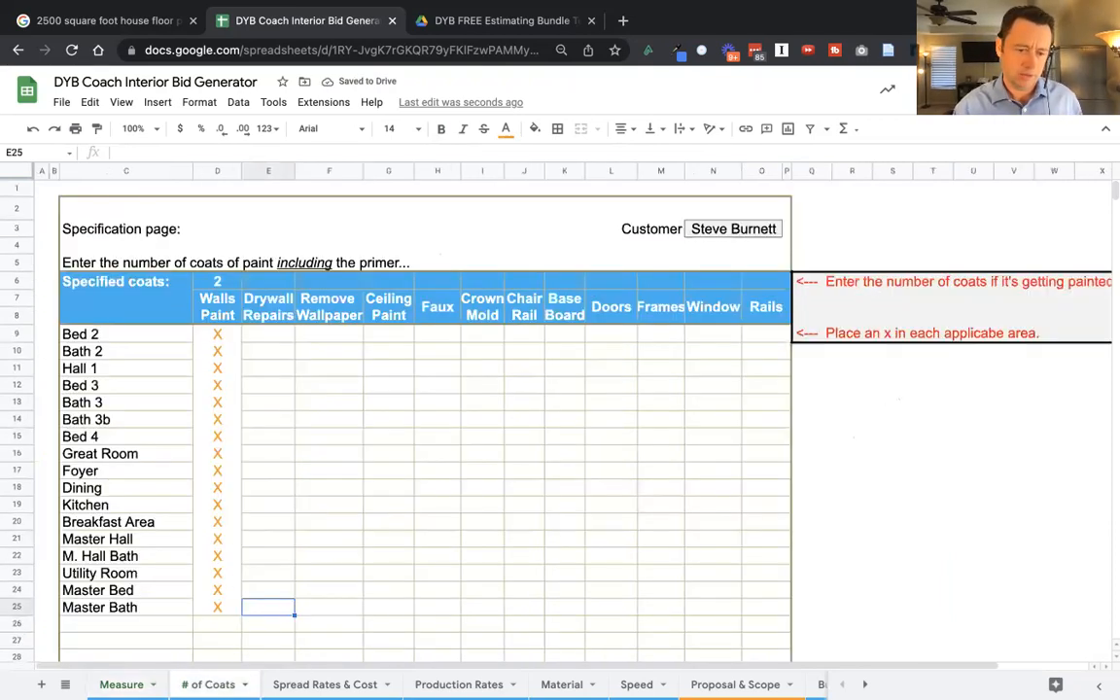
Set ceilings to 1 coat and mark every room from Bed 2 down for ceiling painting.
text(1)
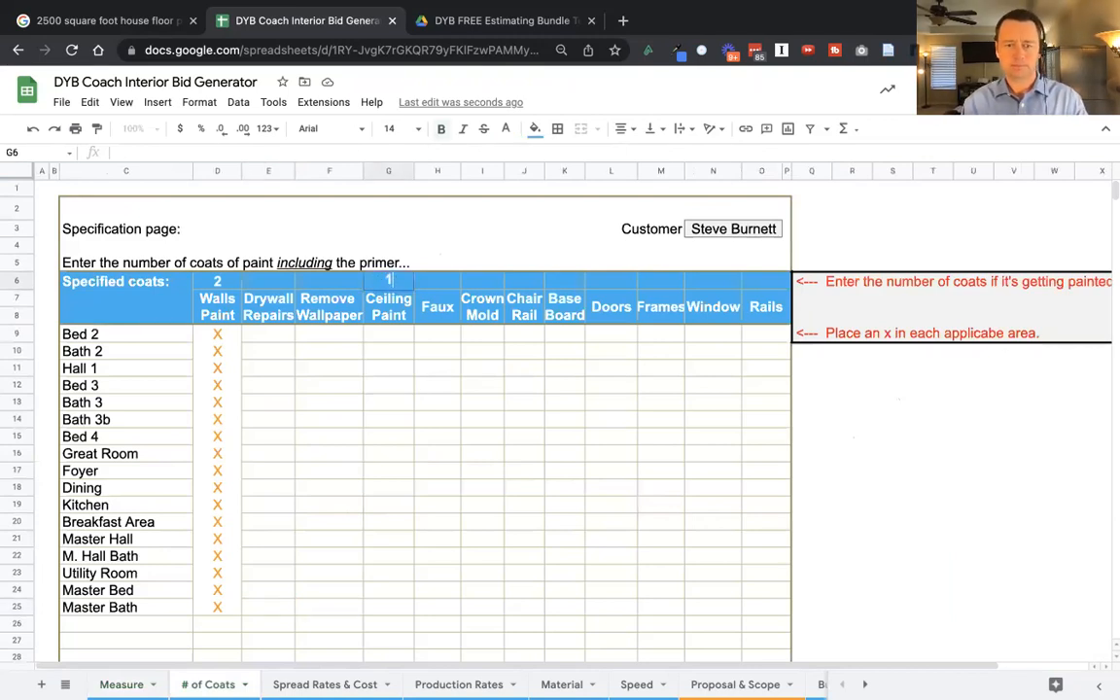
click(389, 350)
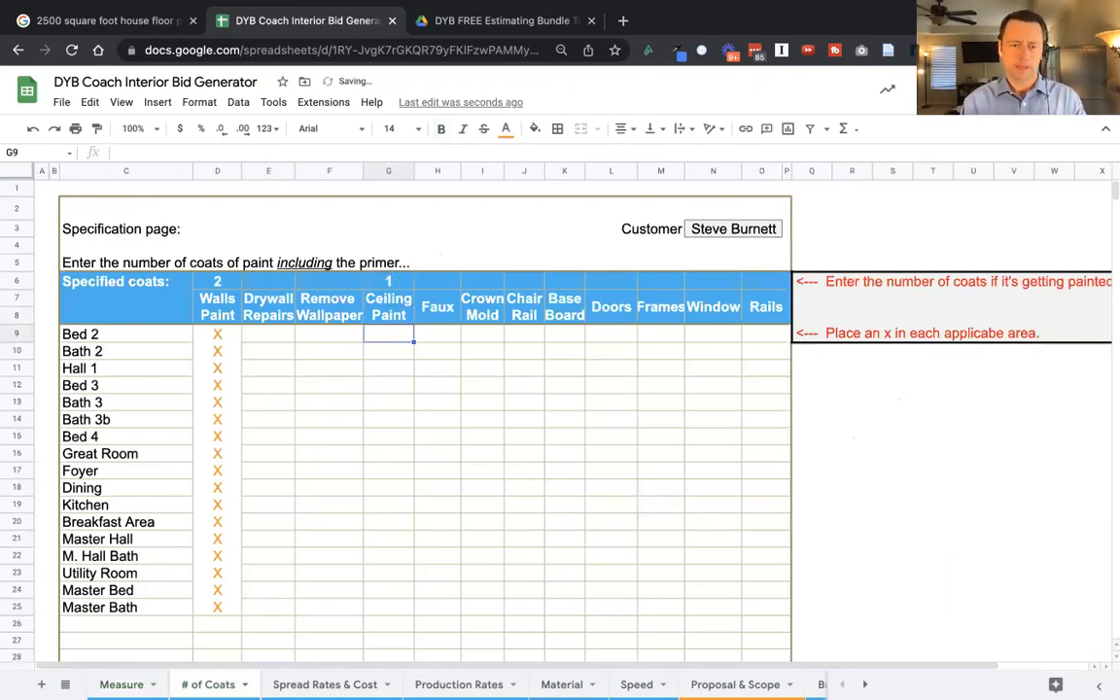
drag(218, 334, 218, 607)
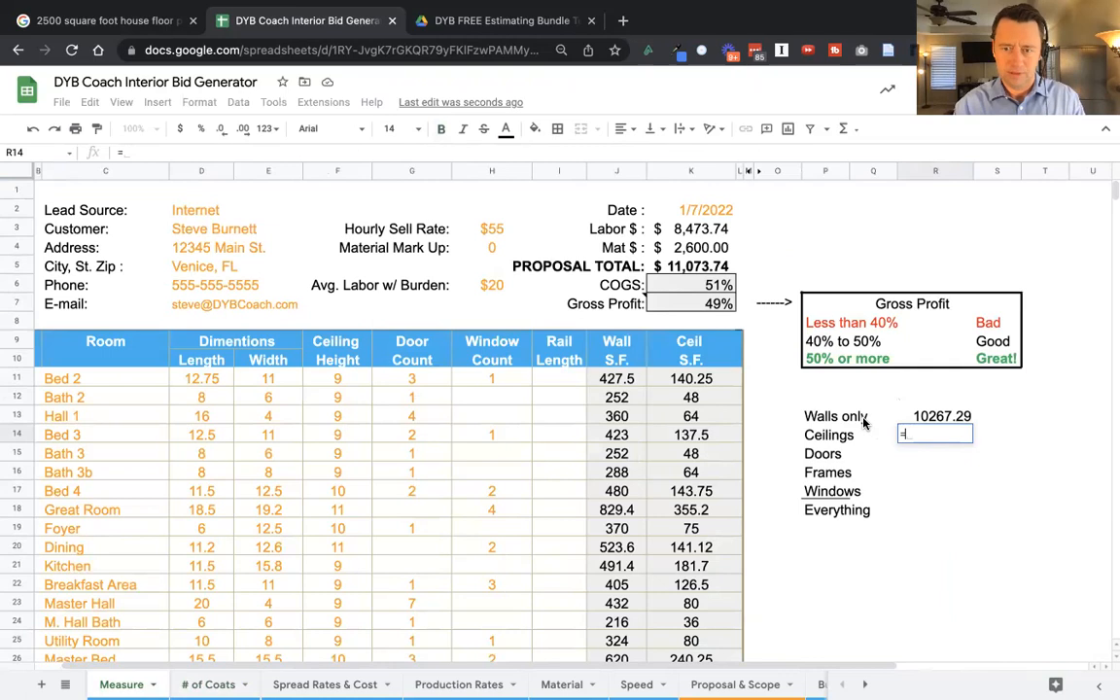
Compute the 806.45 ceilings amount as =11073.74-10267.29 beside Walls only.
text(=11073)
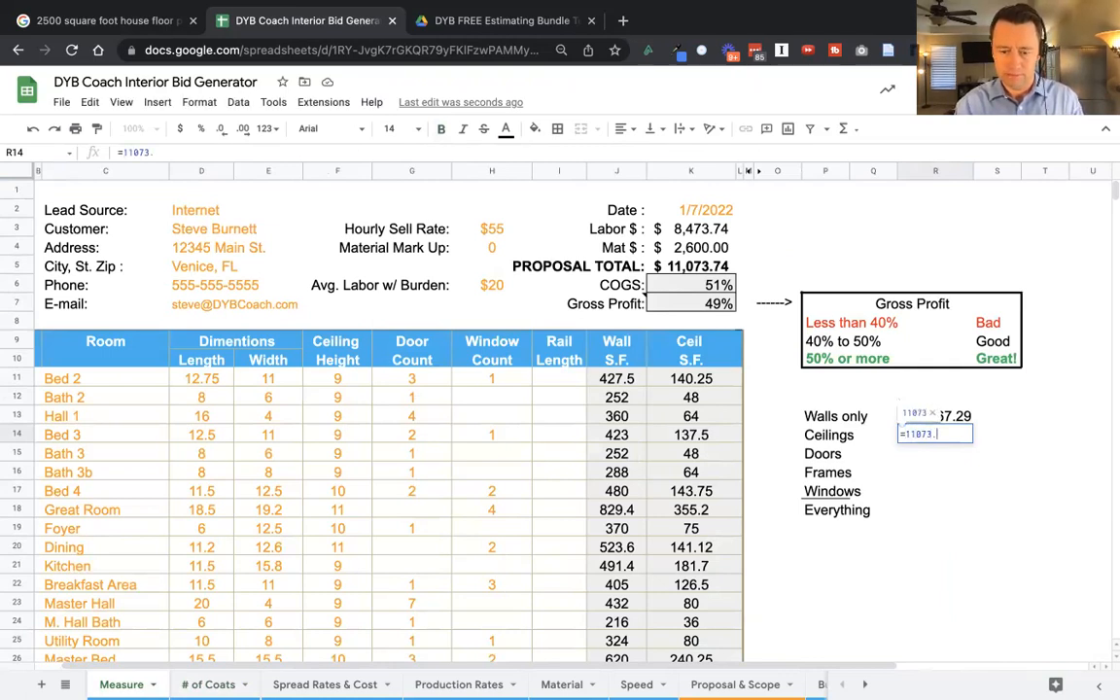
text(.74-10267.29)
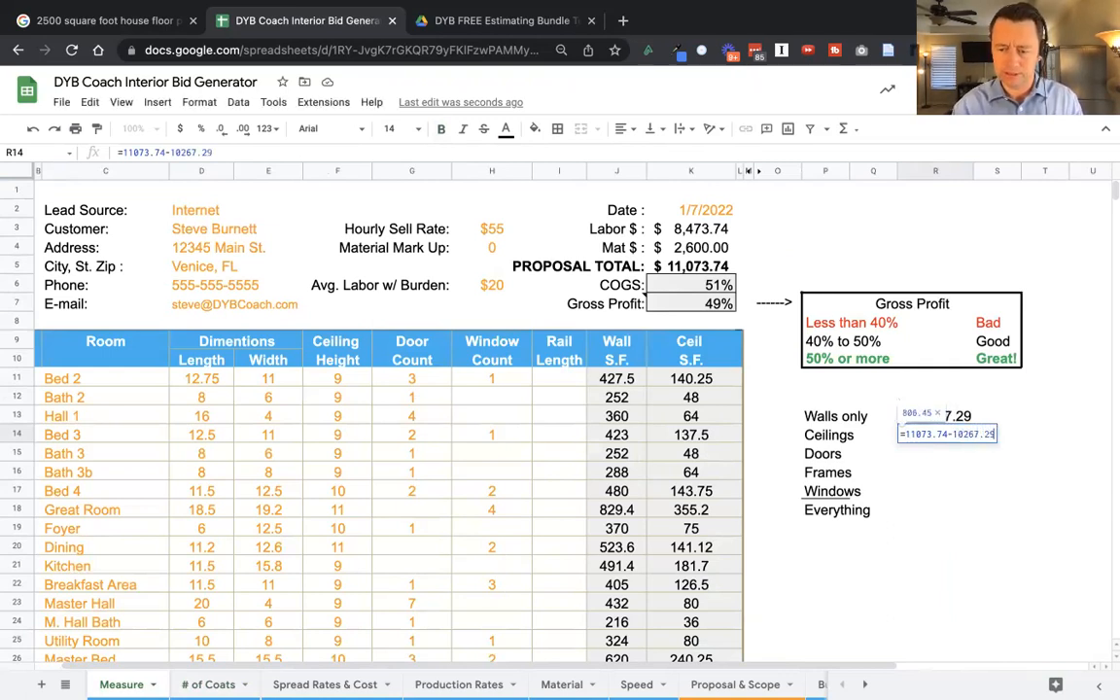
key(enter)
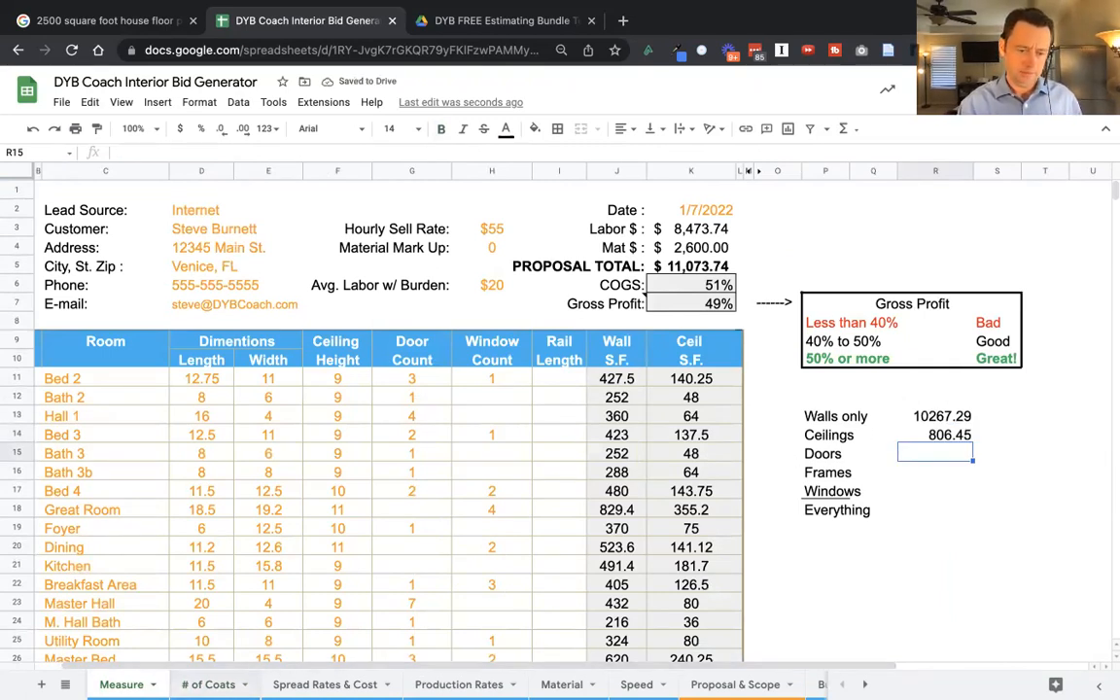
Mark base boards, doors and frames with X for one-coat painting, raising the total to $12,701.50.
click(209, 684)
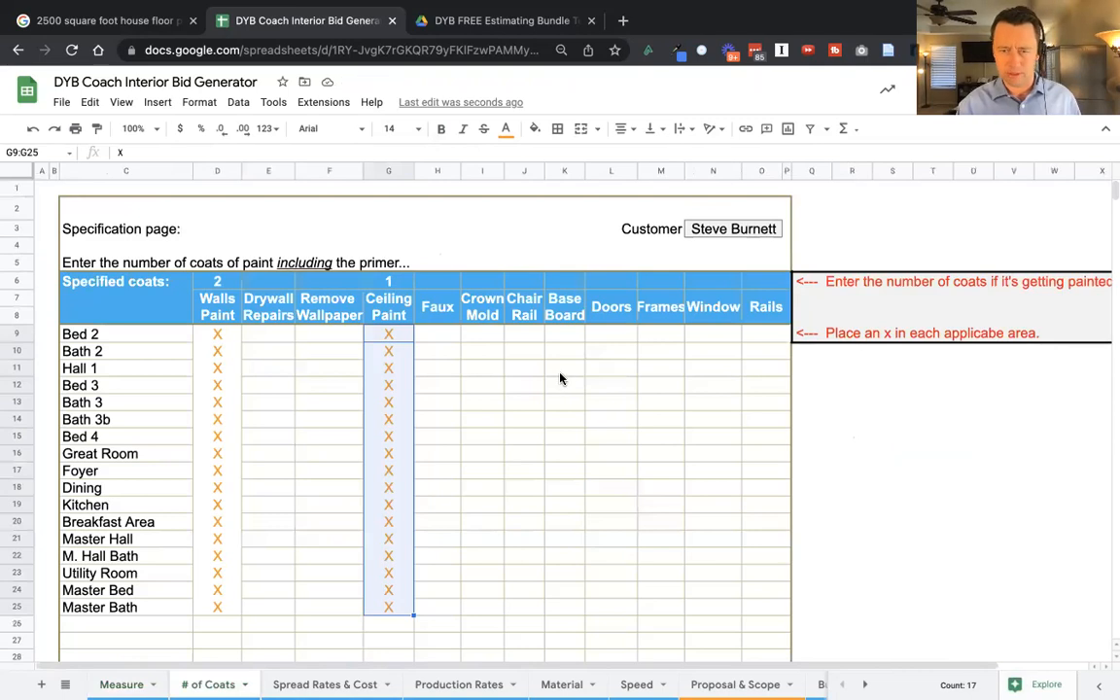
click(610, 284)
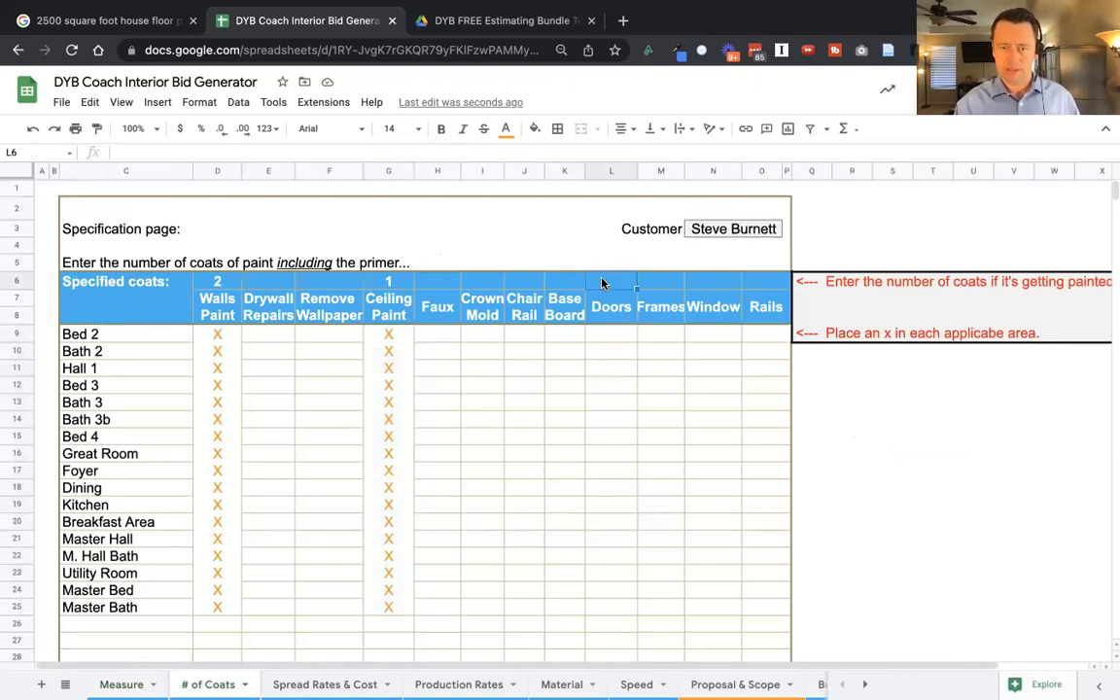
text(X)
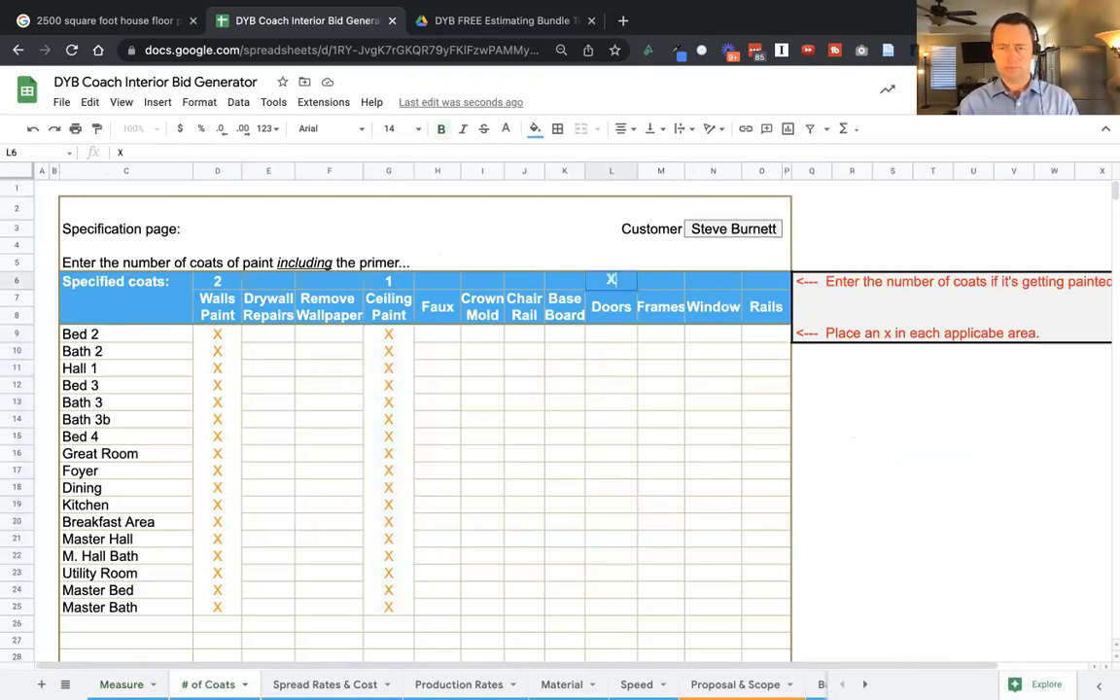
text(X)
text(1)
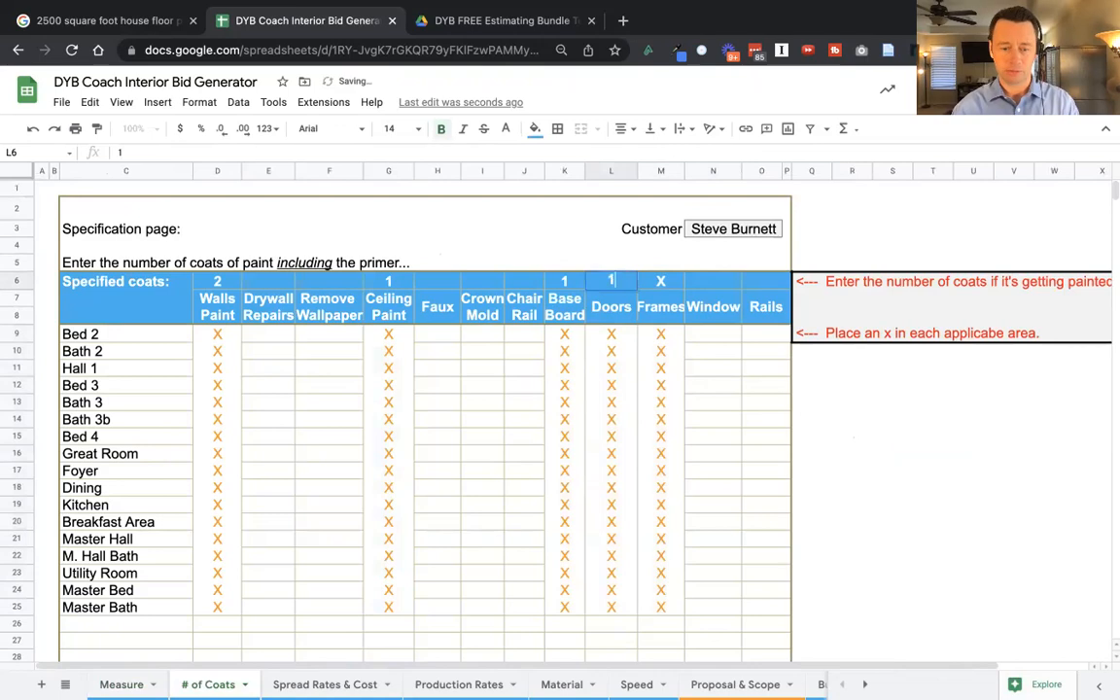
click(661, 350)
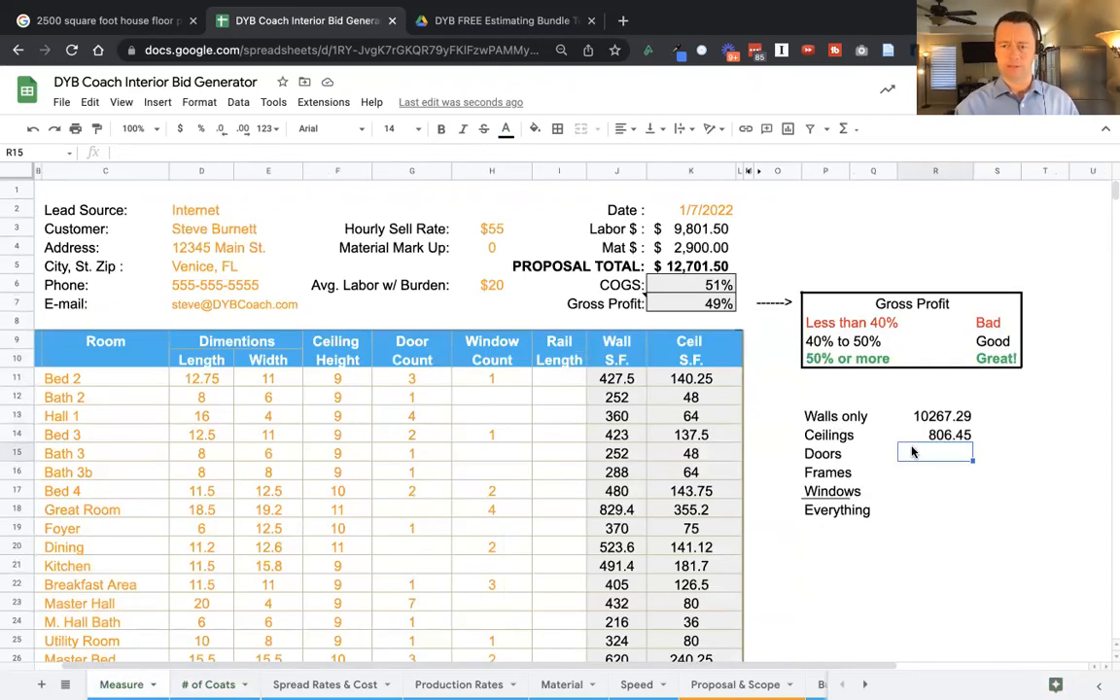
Compute the 1627.76 doors amount as =12701.5-806.45-10267.29 in R15.
text(=)
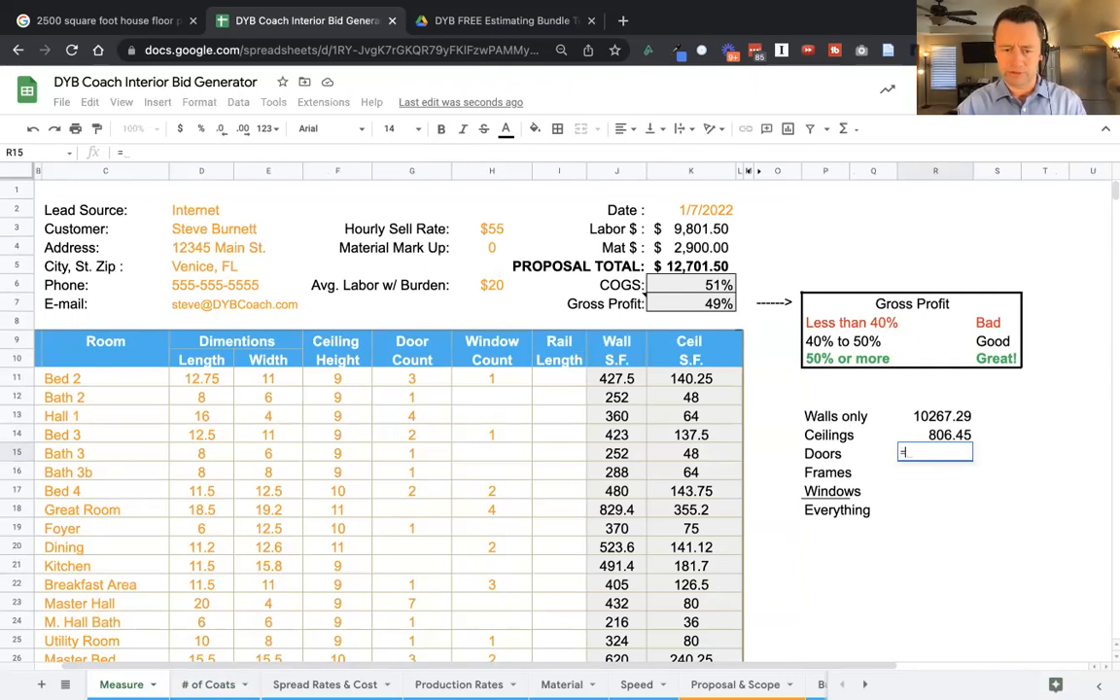
text(=12701.)
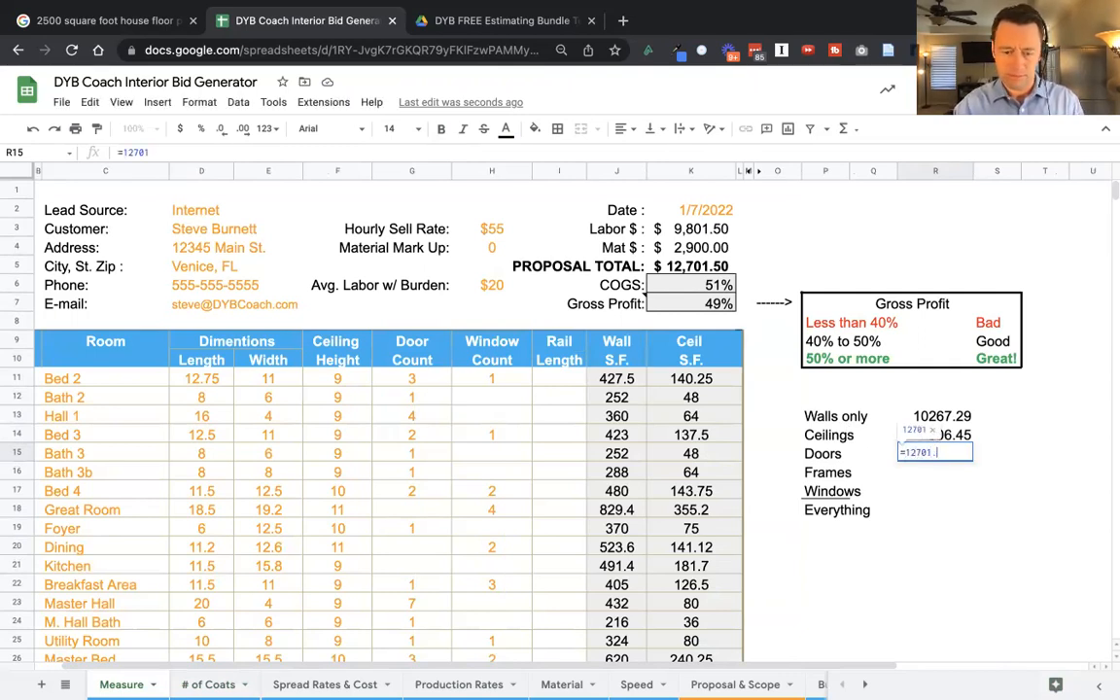
text(5-)
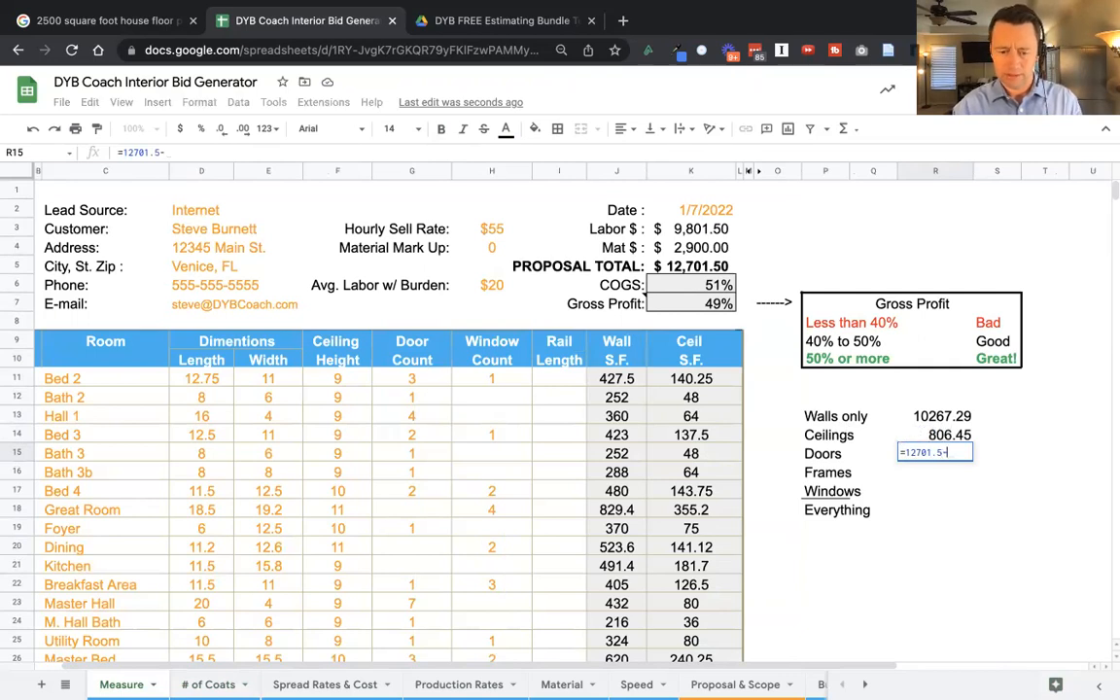
text(806.45)
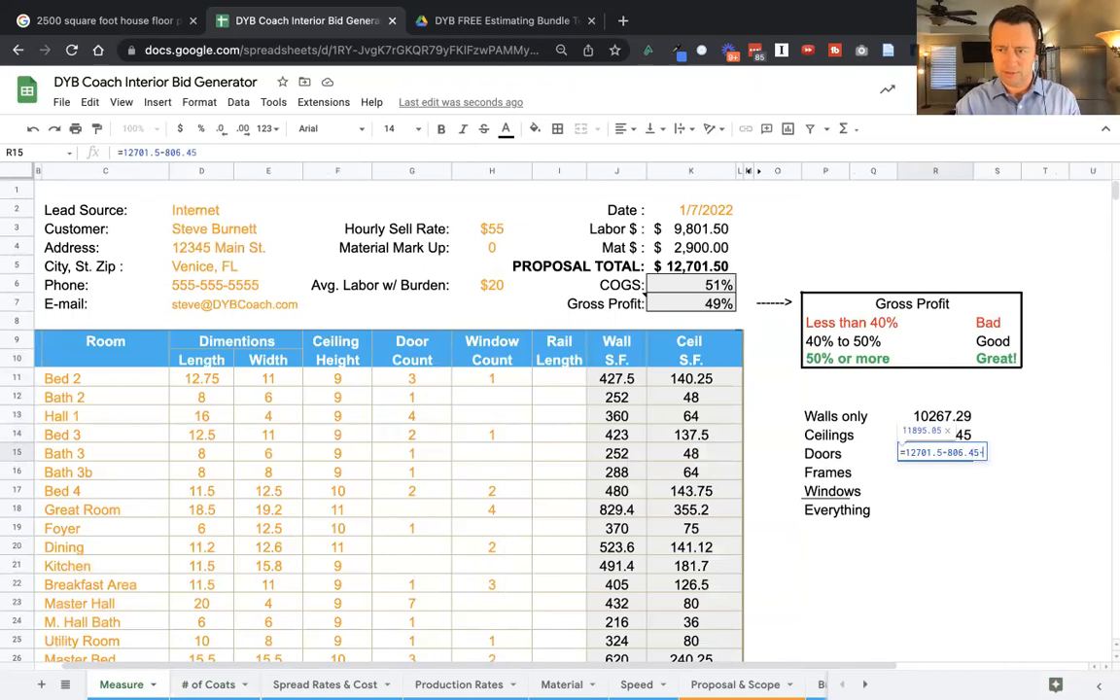
text(-102)
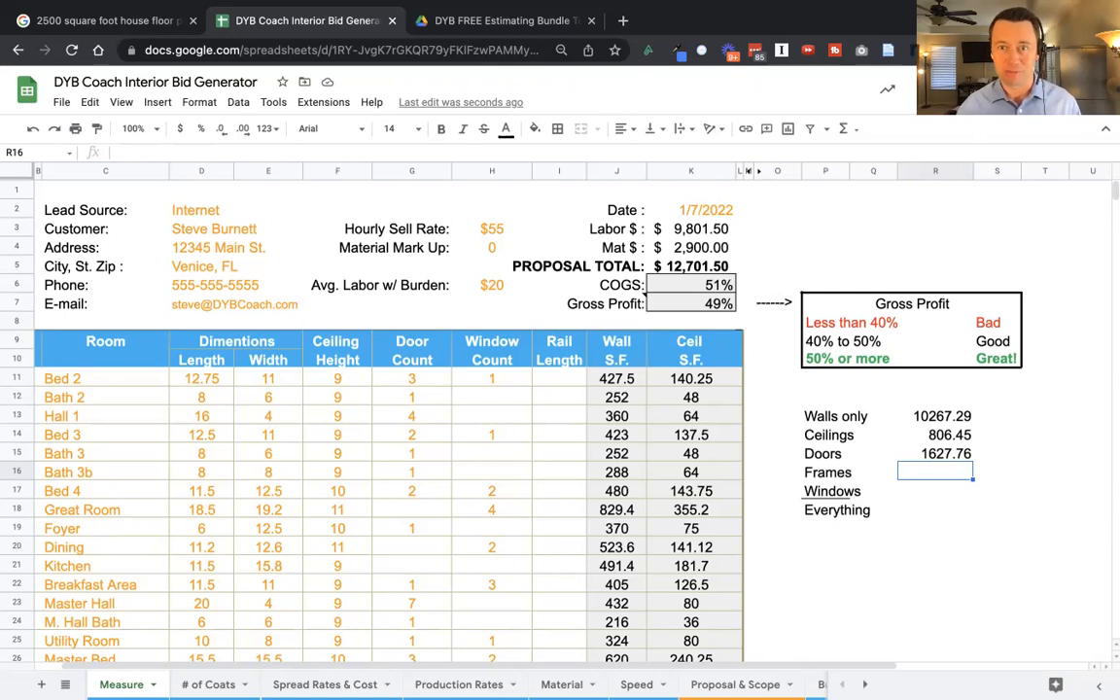
click(325, 685)
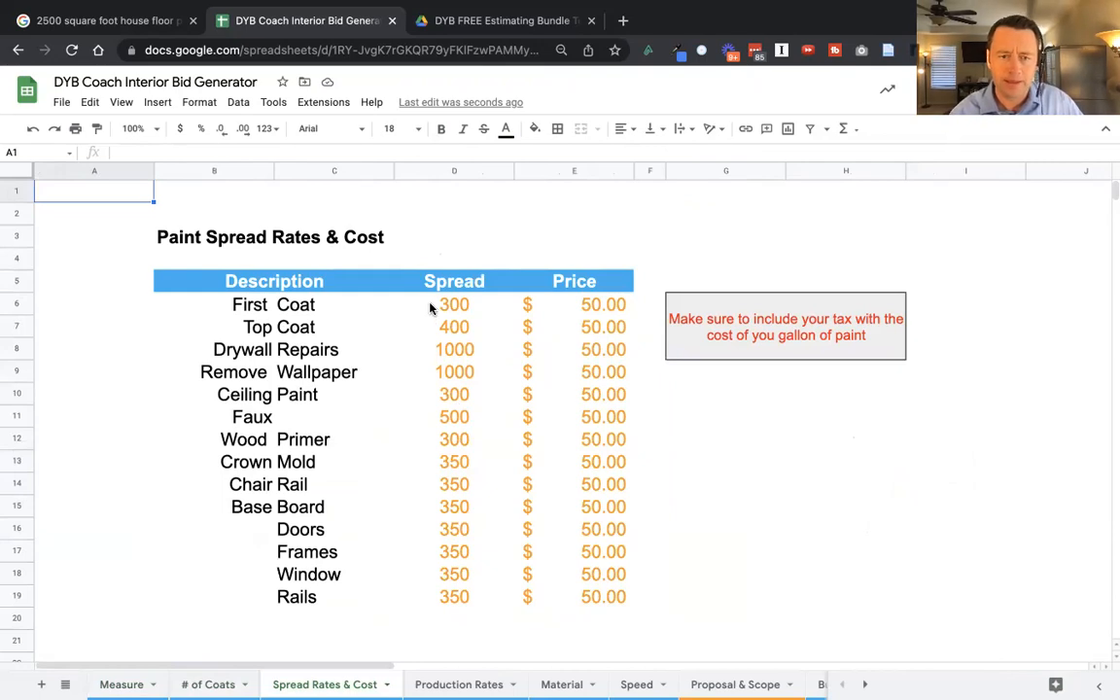
click(455, 304)
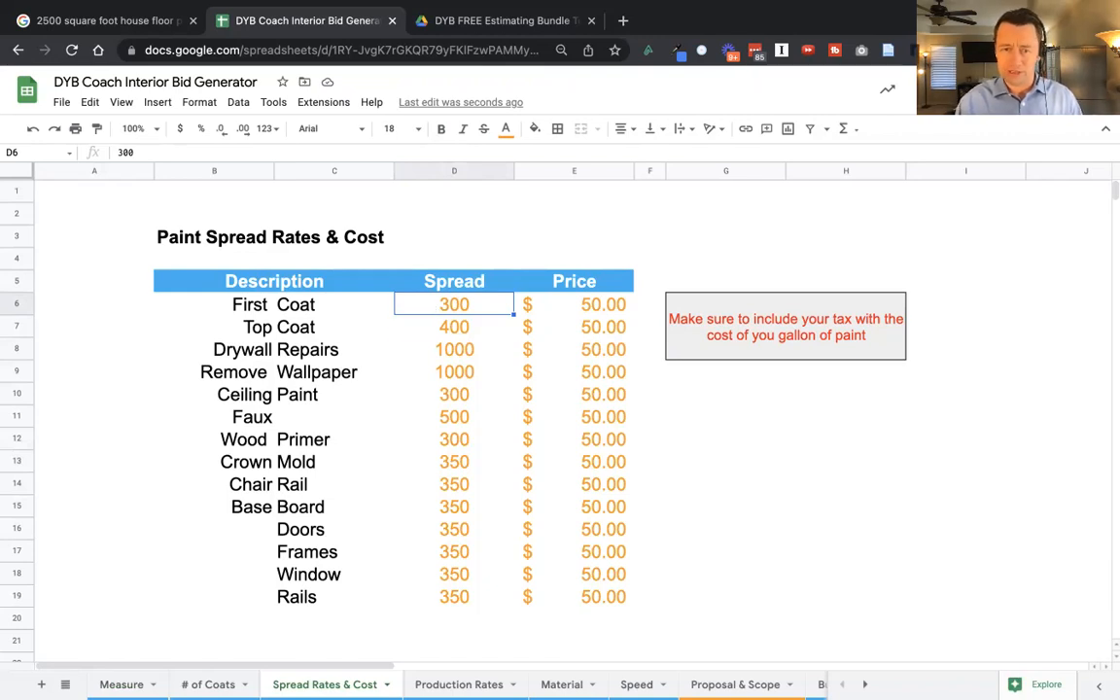
click(455, 327)
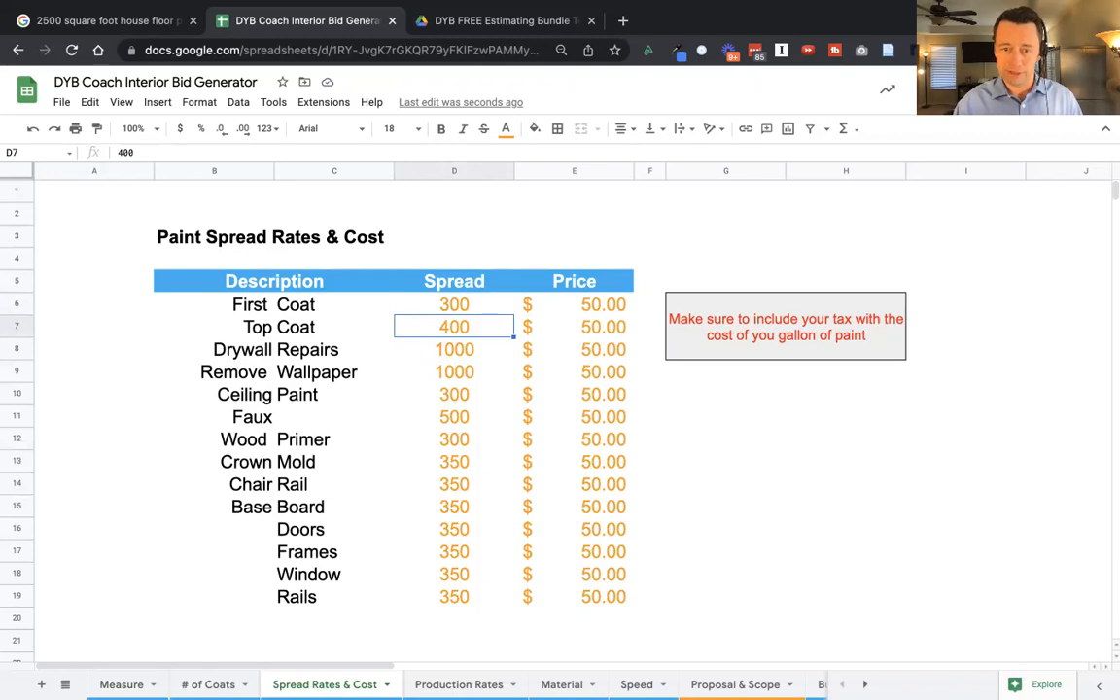
click(573, 326)
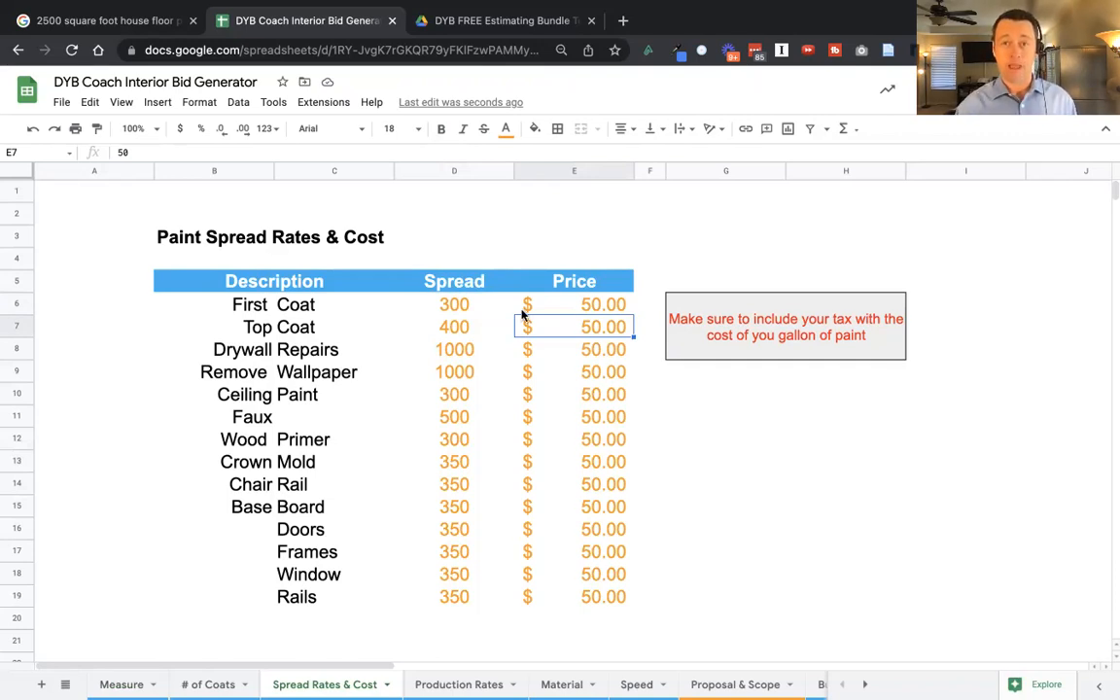
click(786, 327)
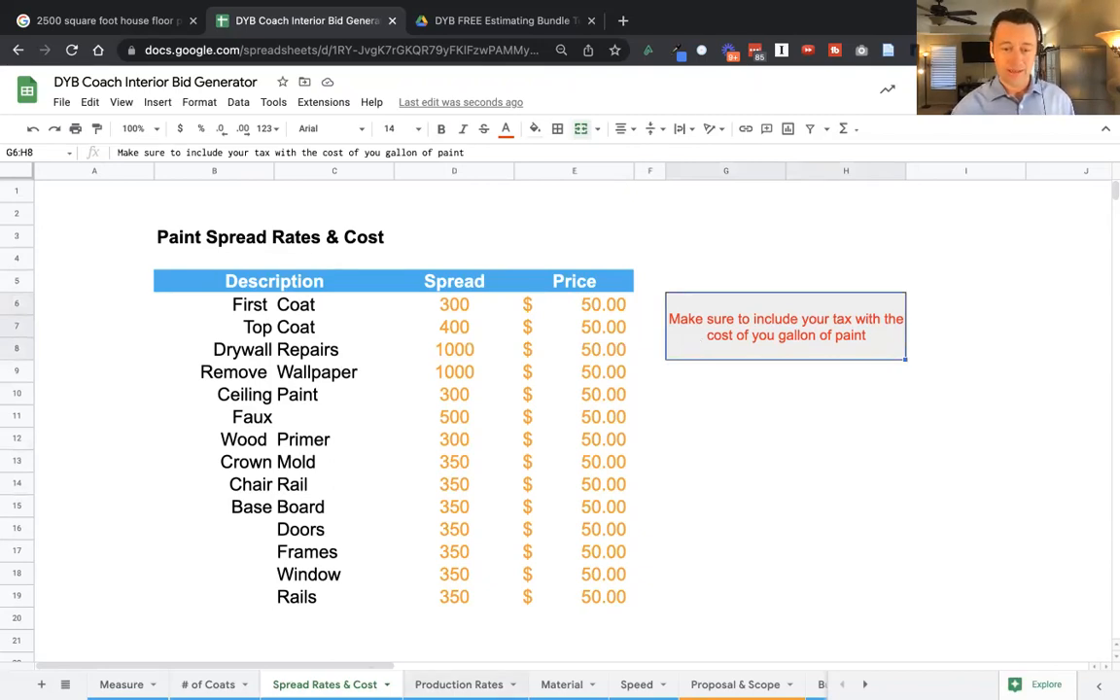
Set the Regular Top Coat production rate to 125, try a 50% factor, then restore 25%.
click(459, 685)
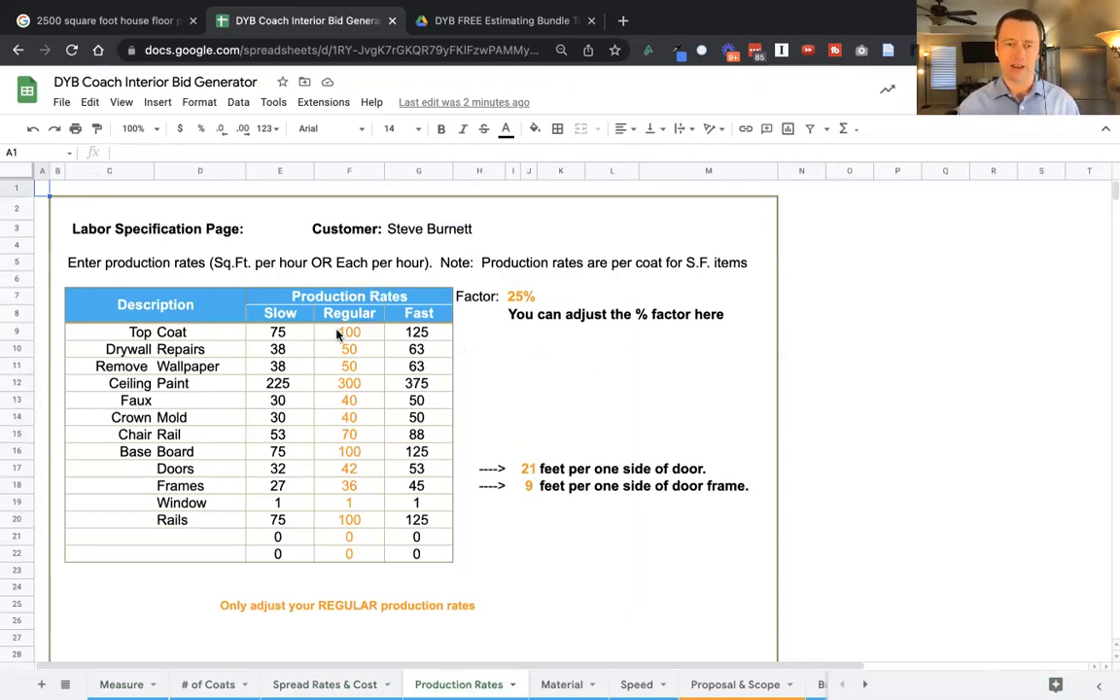
click(350, 331)
text(125)
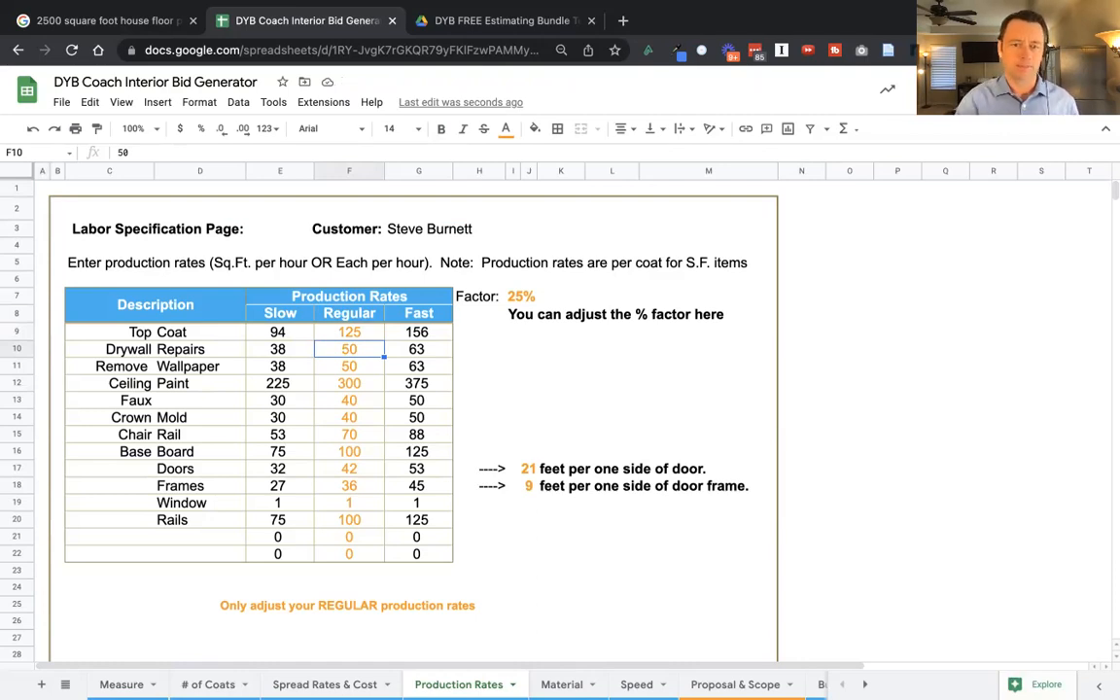
click(522, 295)
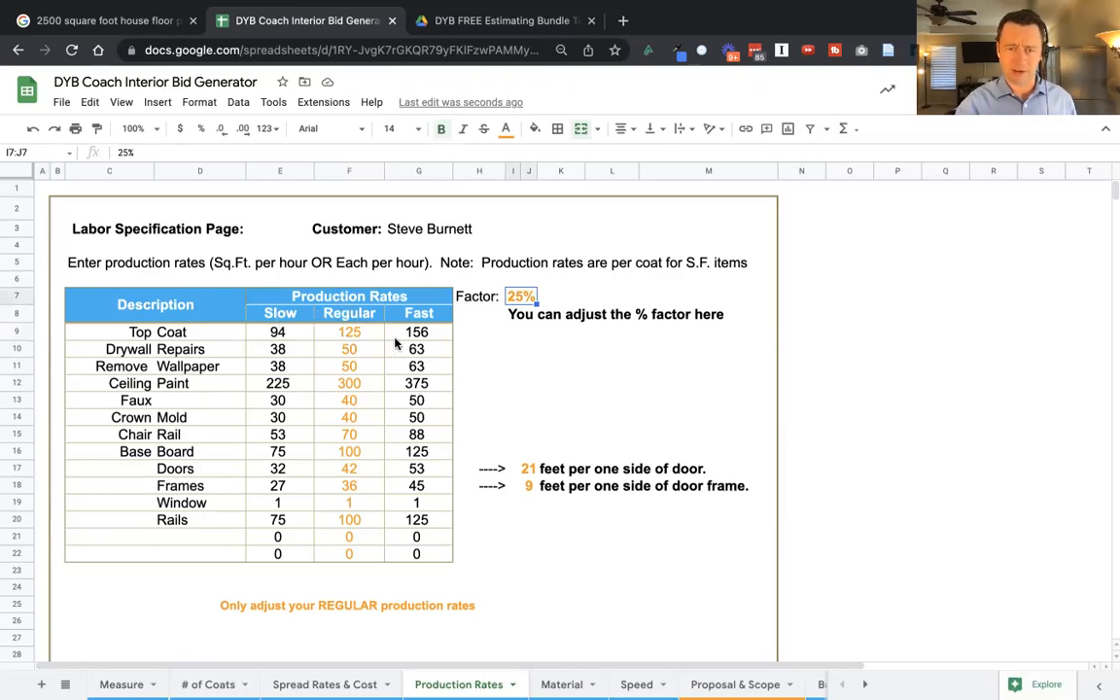
mouse_move(296, 333)
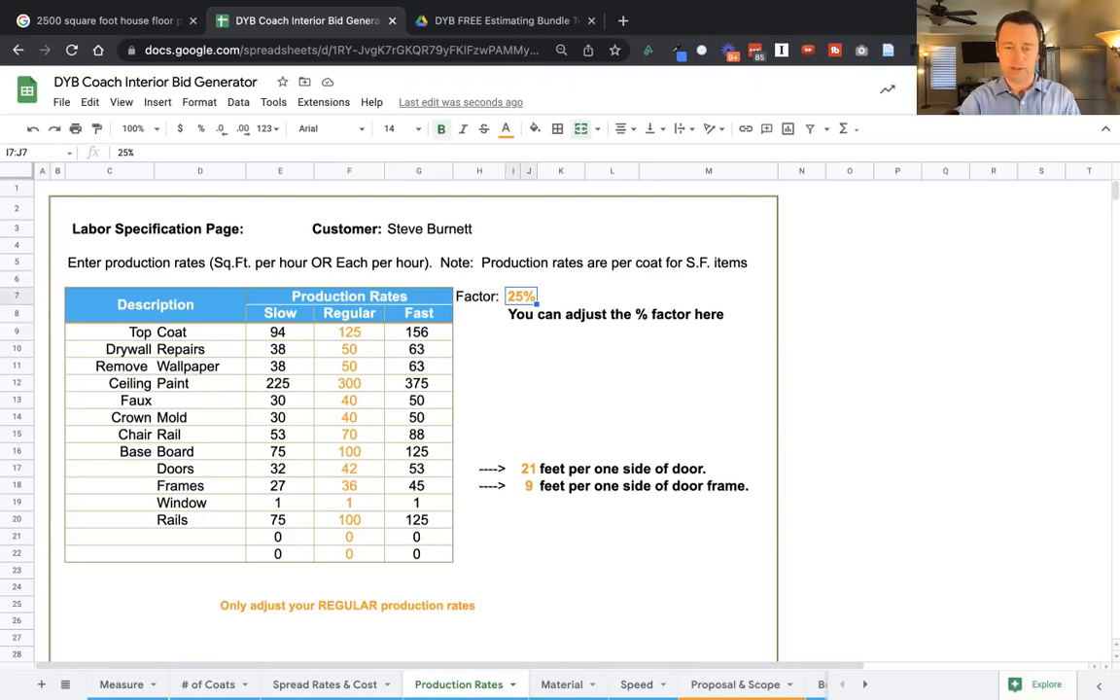
text(50%)
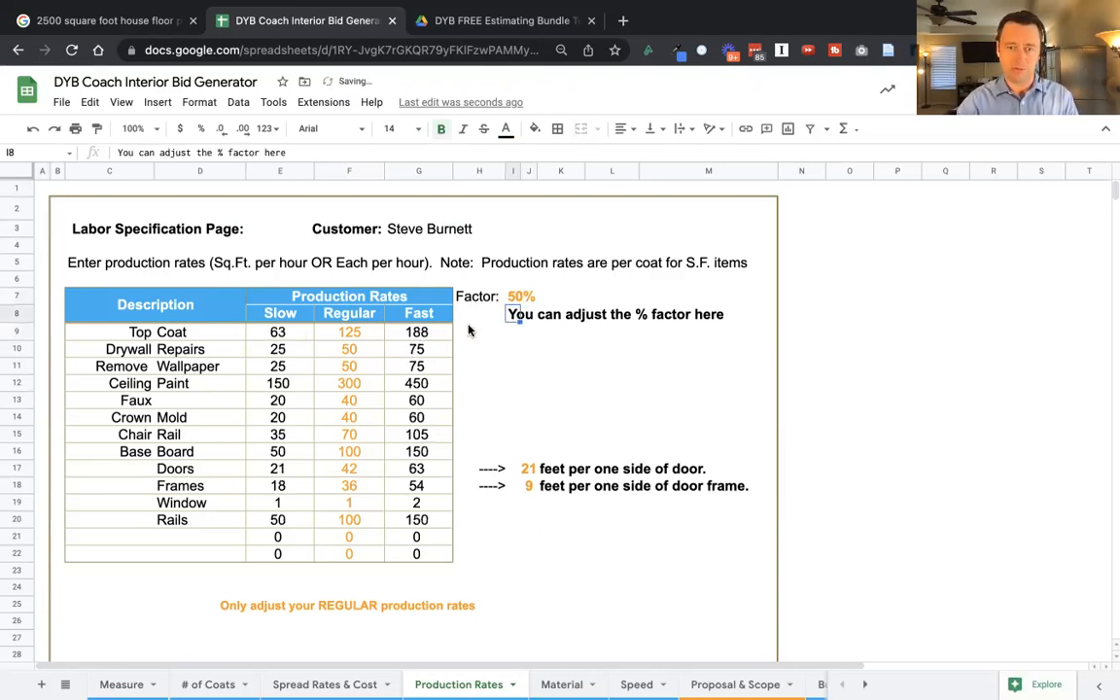
click(521, 296)
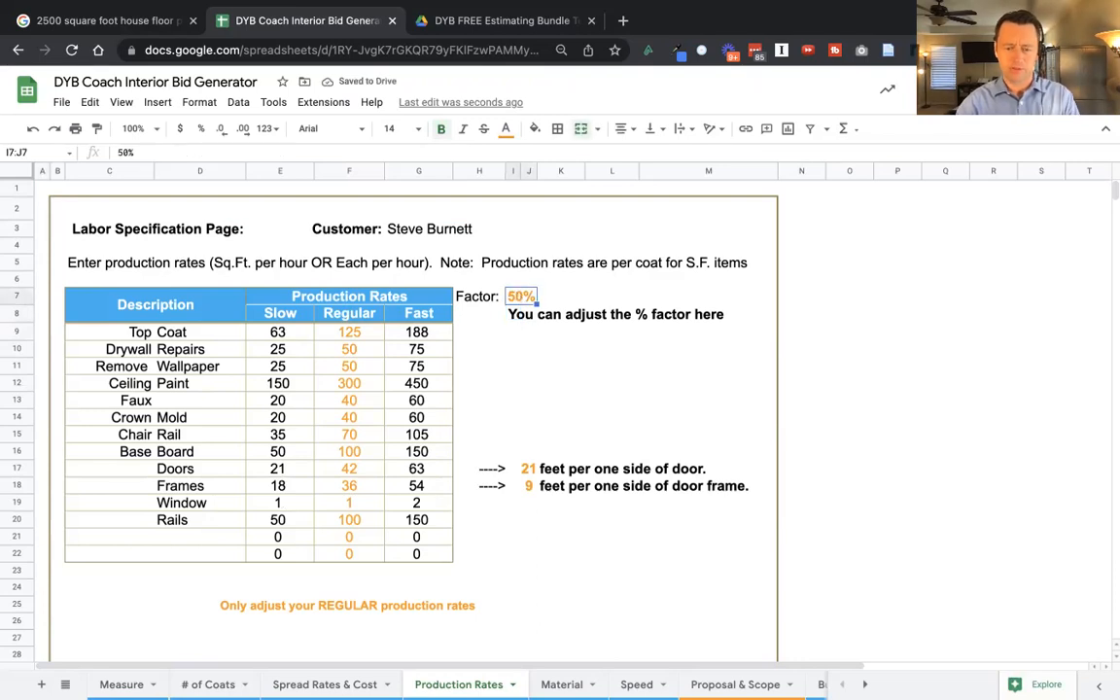
text(25%)
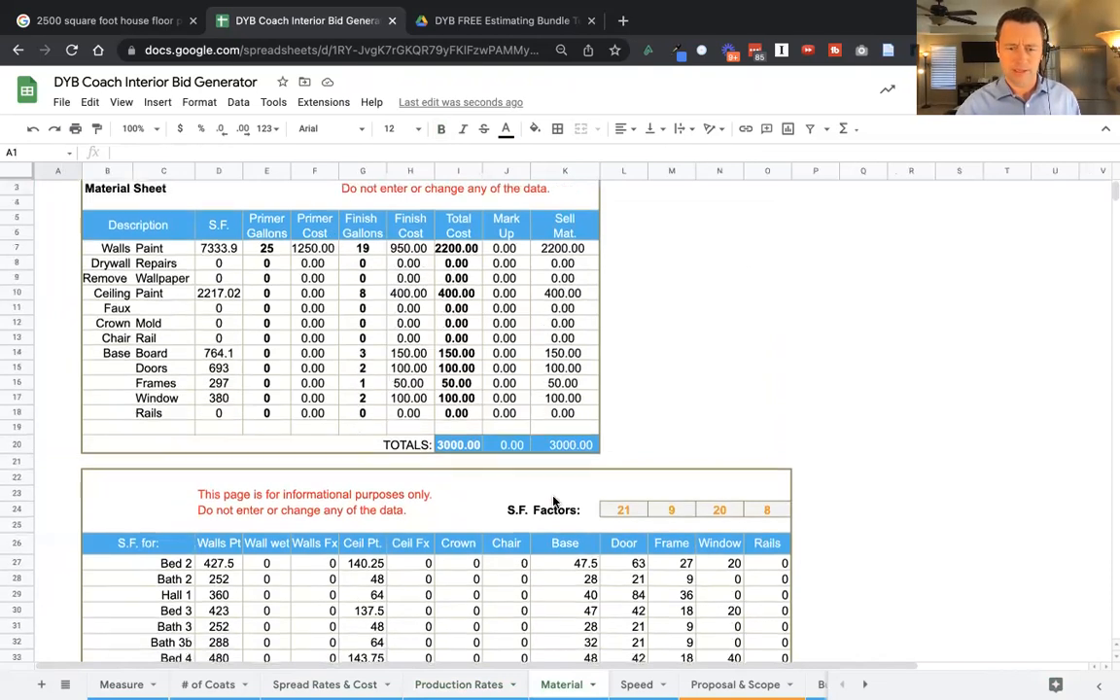
scroll(down, 3)
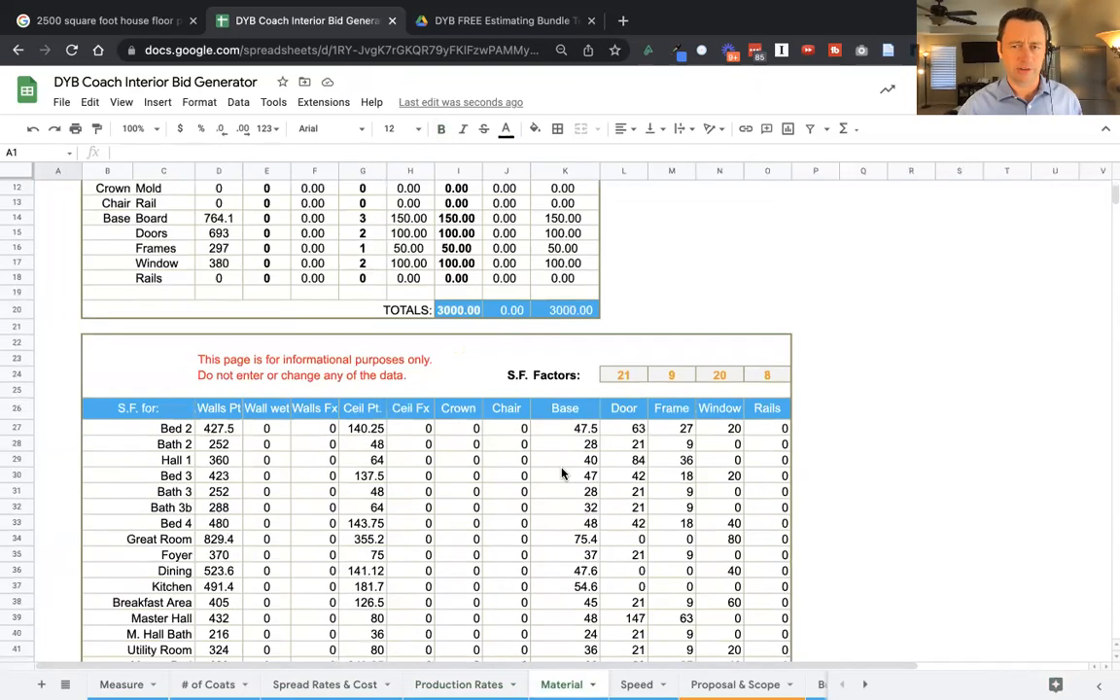
scroll(down, 3)
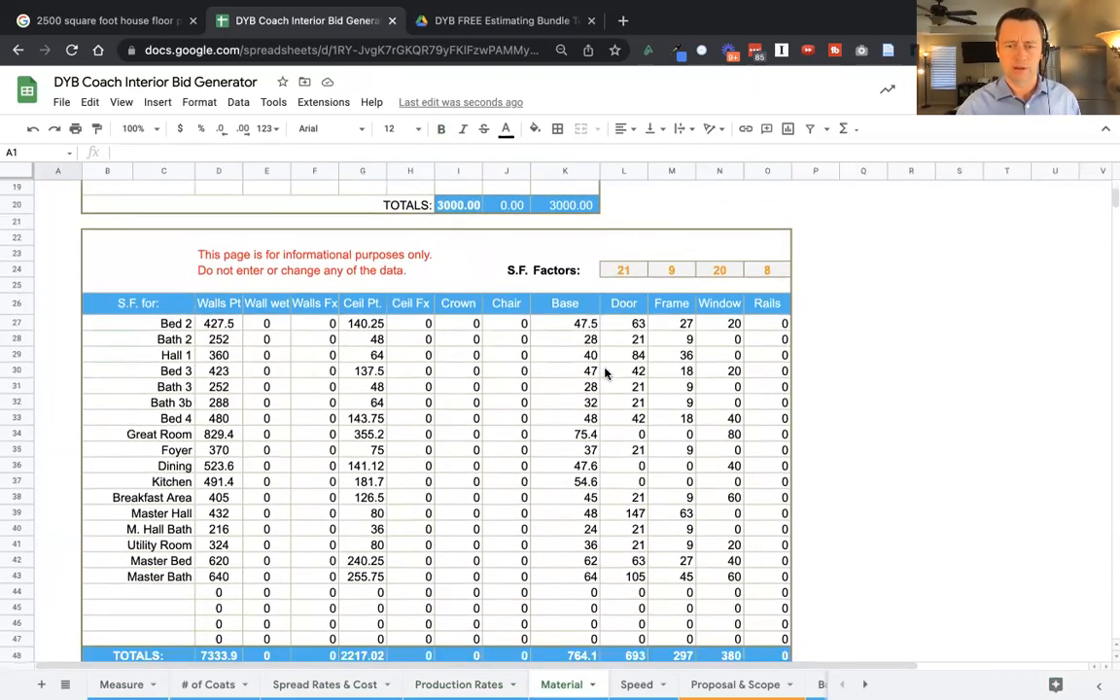
mouse_move(435, 638)
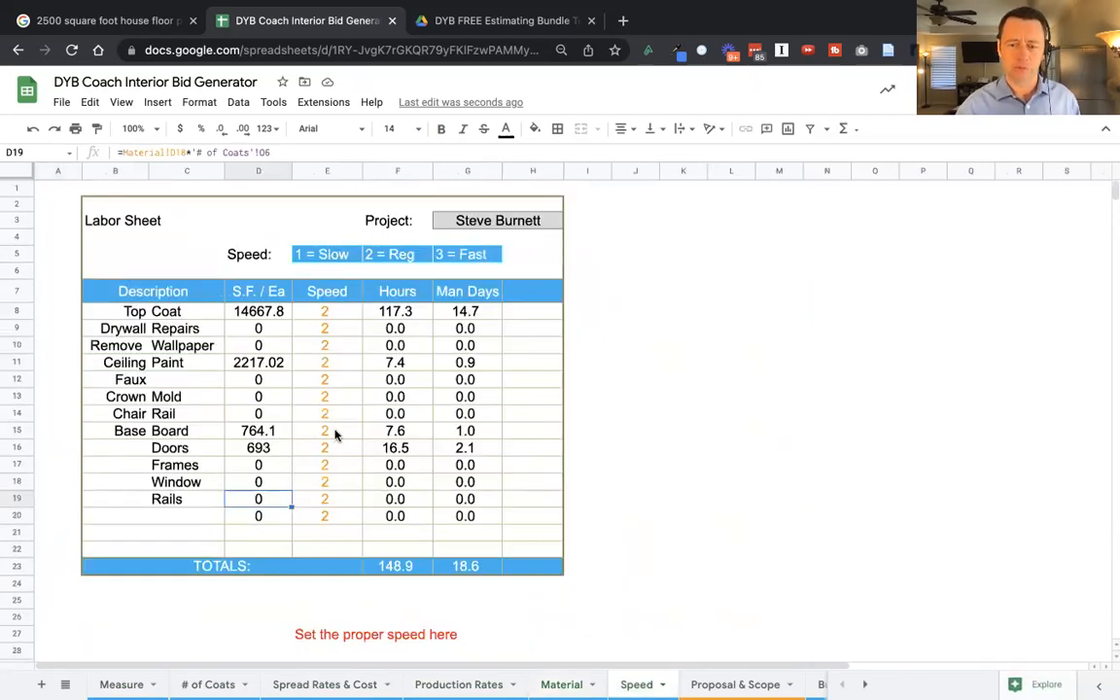
mouse_move(313, 311)
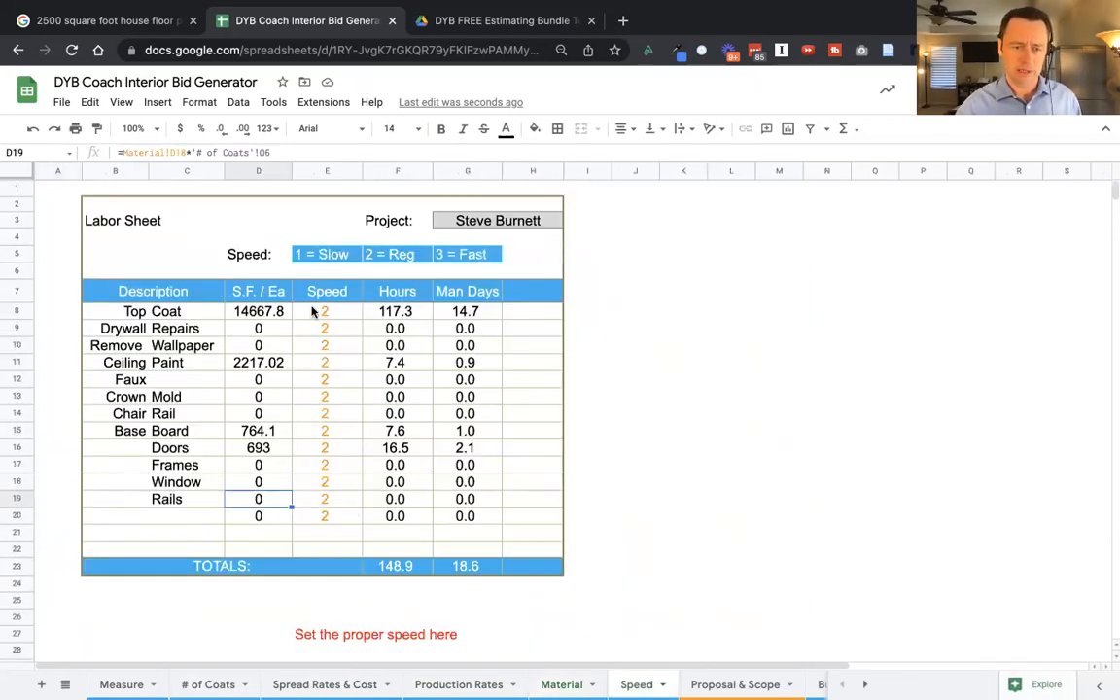
Set the Top Coat speed rating to 3 on the Speed sheet.
click(325, 311)
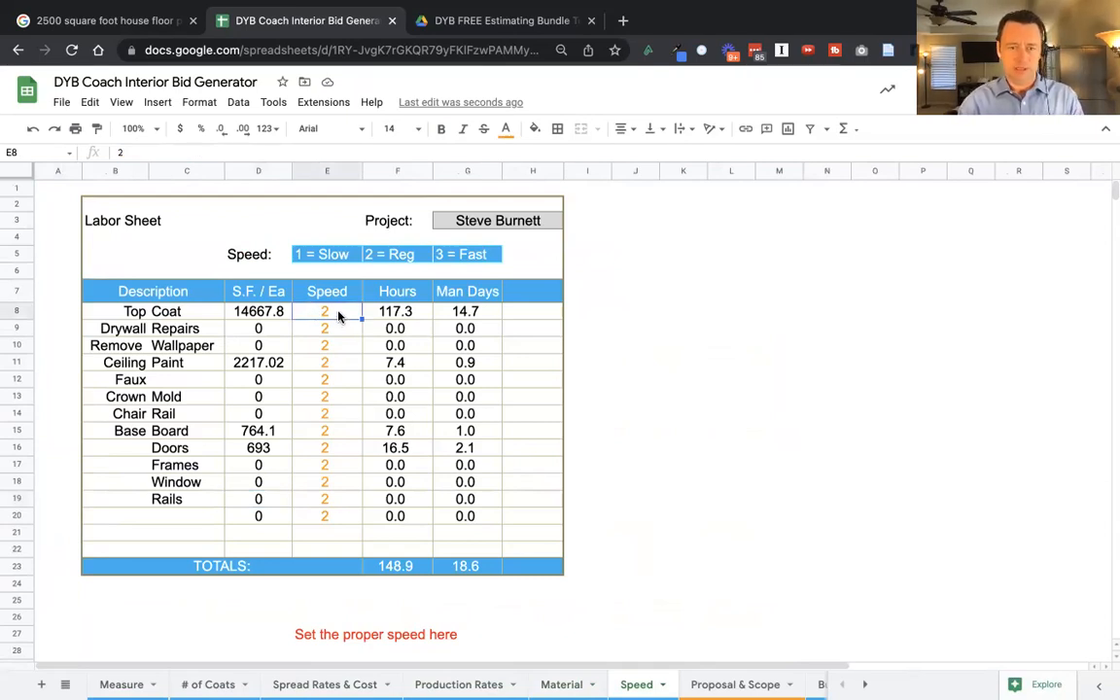
text(3)
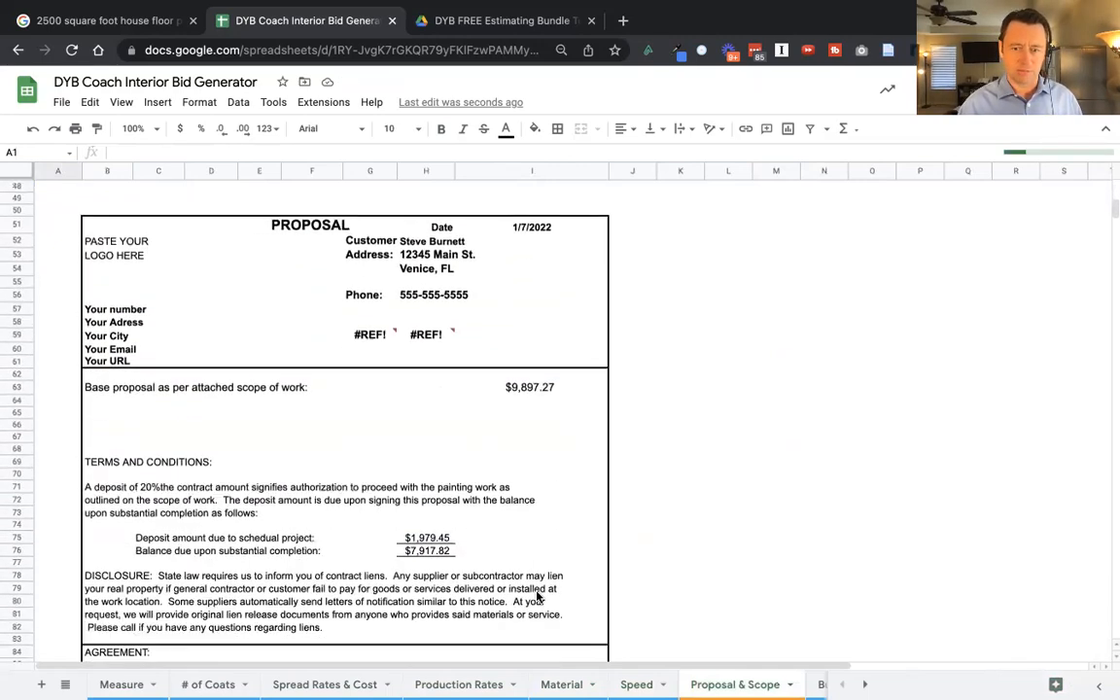
Scroll through the proposal's $9,897.27 base bid, deposit terms and agreement section.
scroll(down, 3)
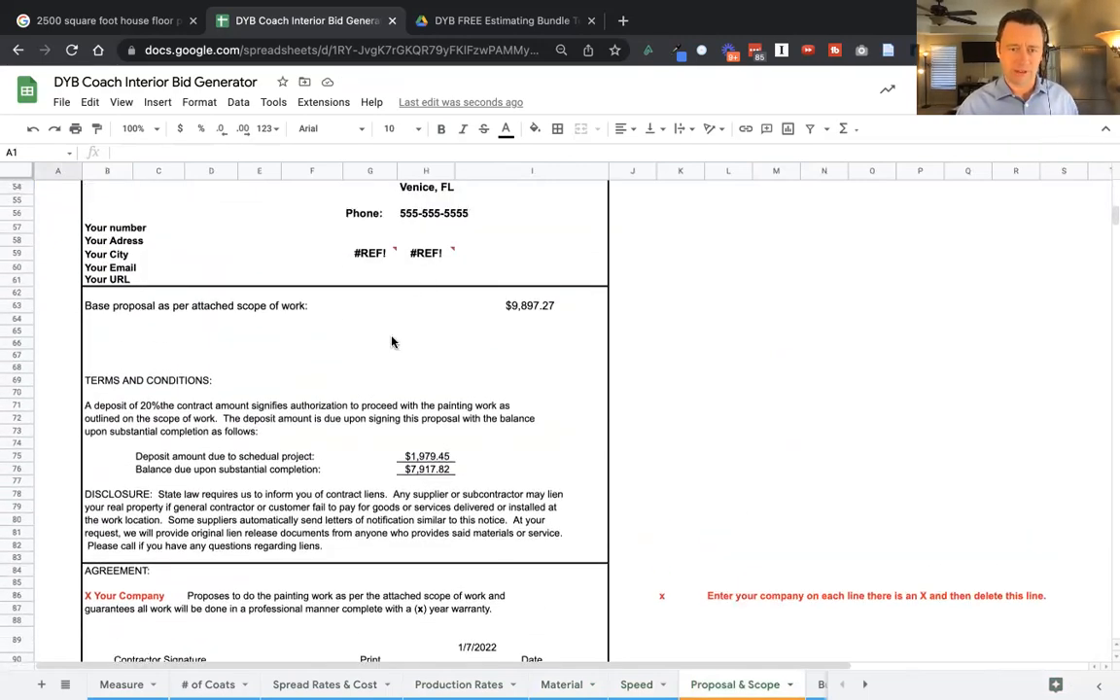
scroll(down, 3)
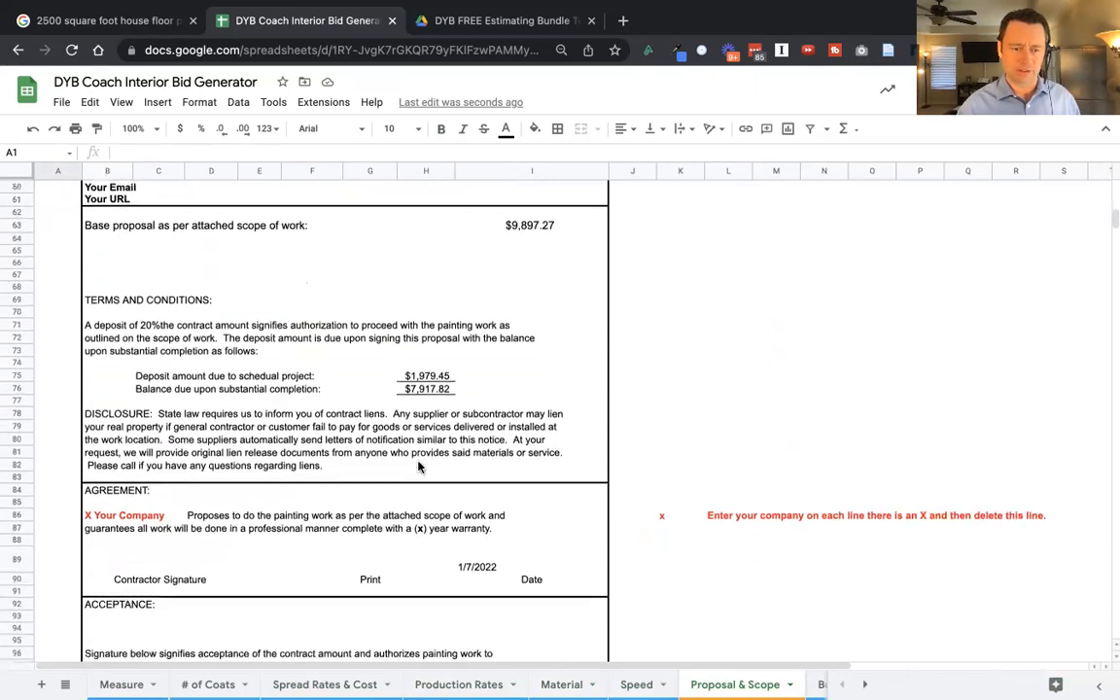
scroll(down, 3)
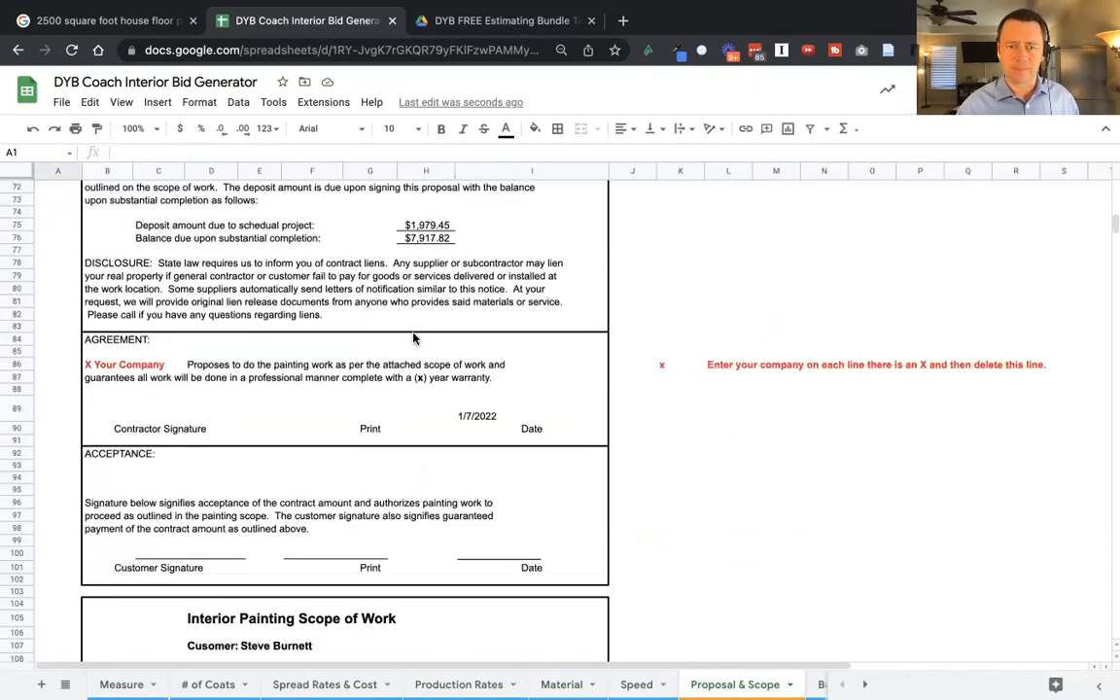
scroll(up, 3)
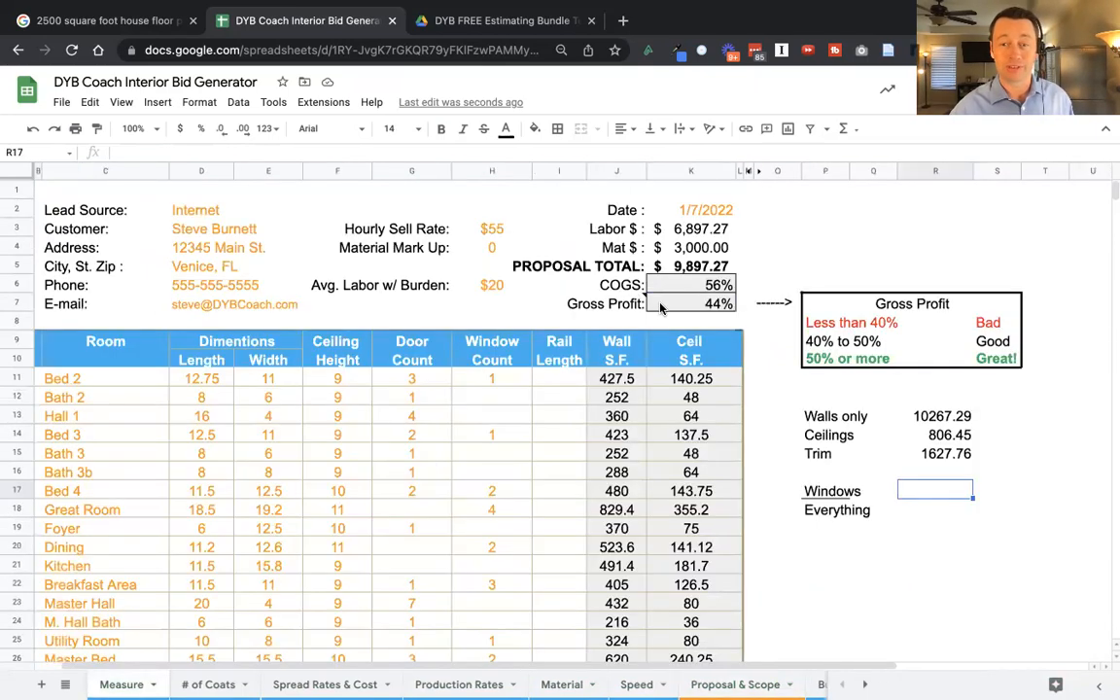
Review the $9,897.27 proposal total with 56% COGS and 44% gross profit on Measure.
click(606, 304)
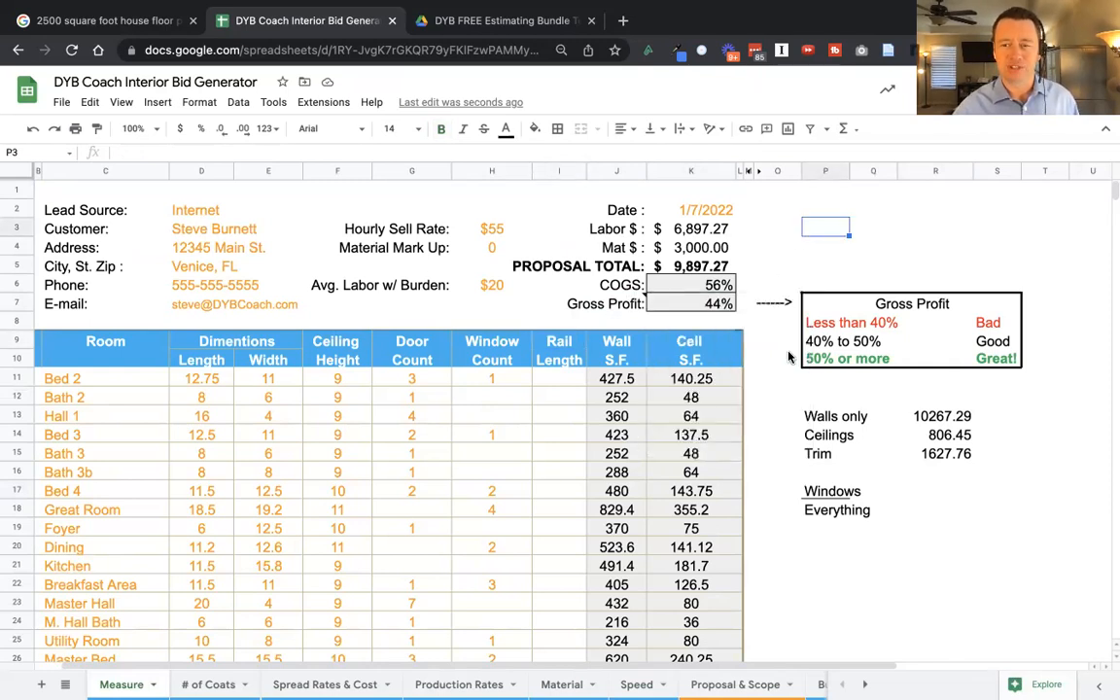
mouse_move(840, 350)
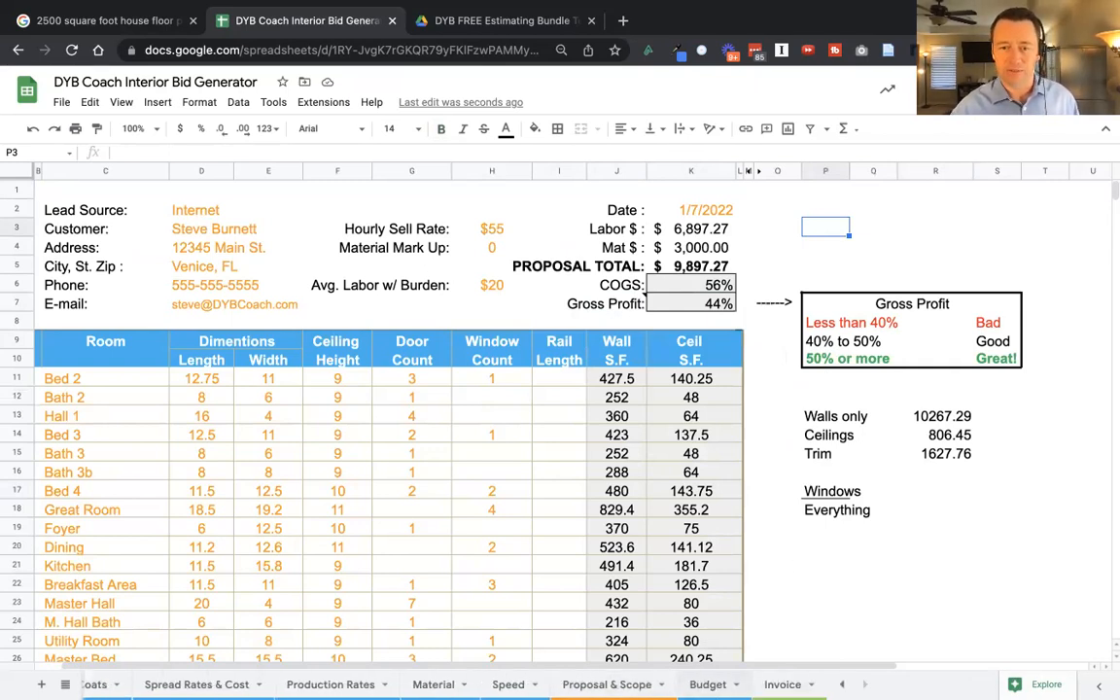
Check the Budget sheet's estimated-hours formulas totalling about 125 hours.
click(508, 684)
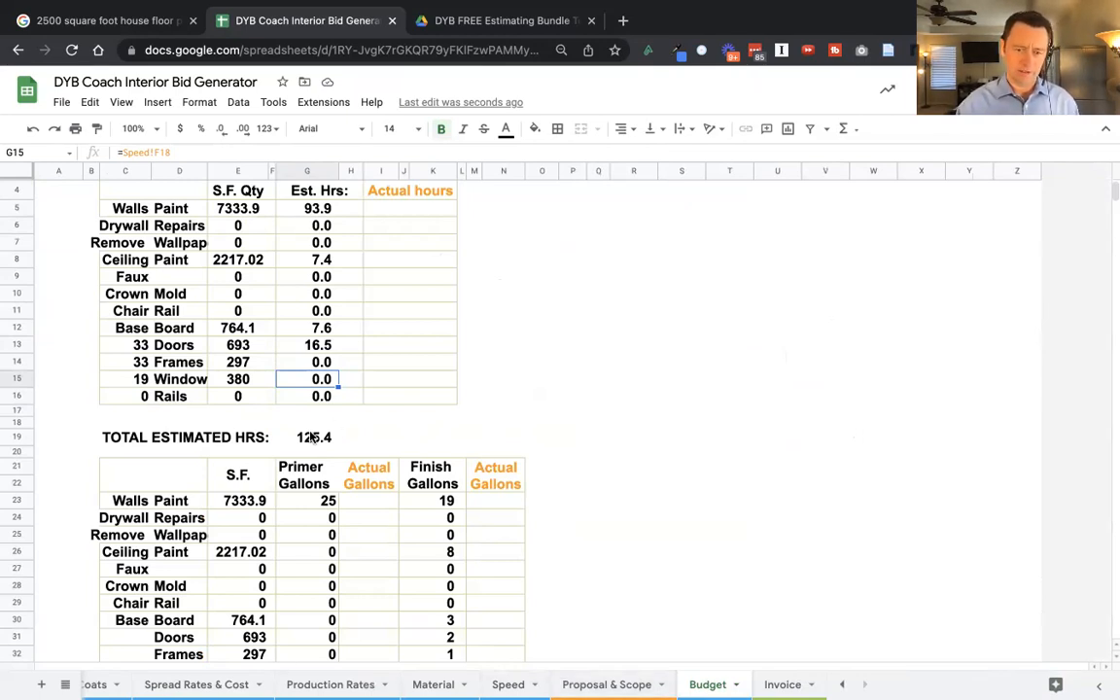
click(313, 435)
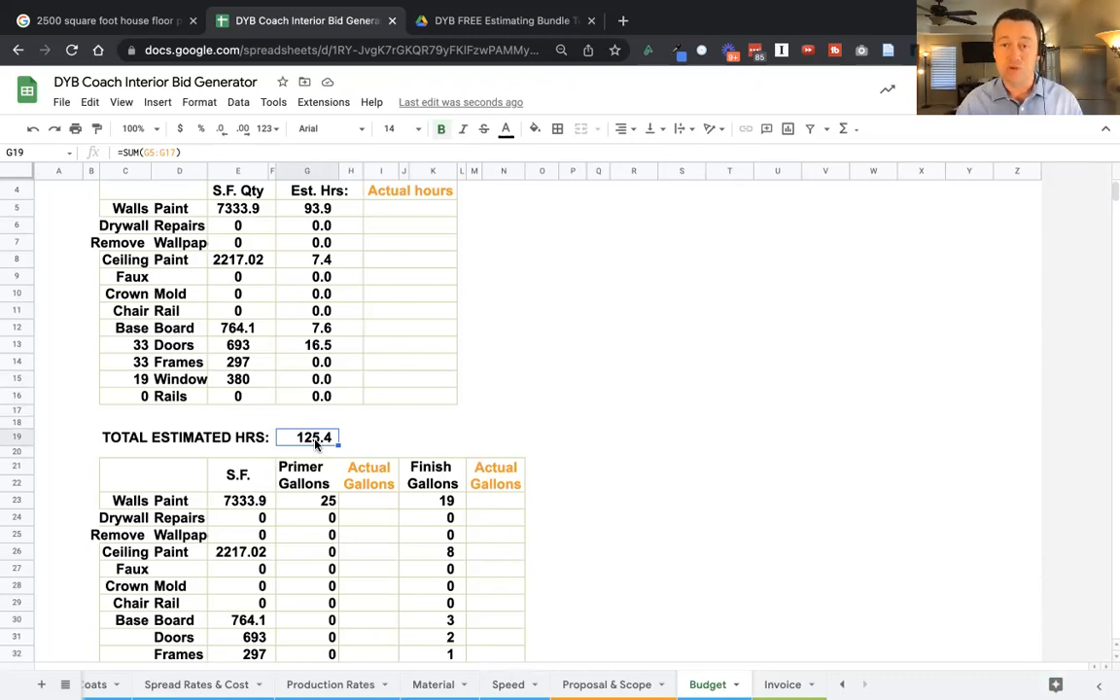
mouse_move(321, 474)
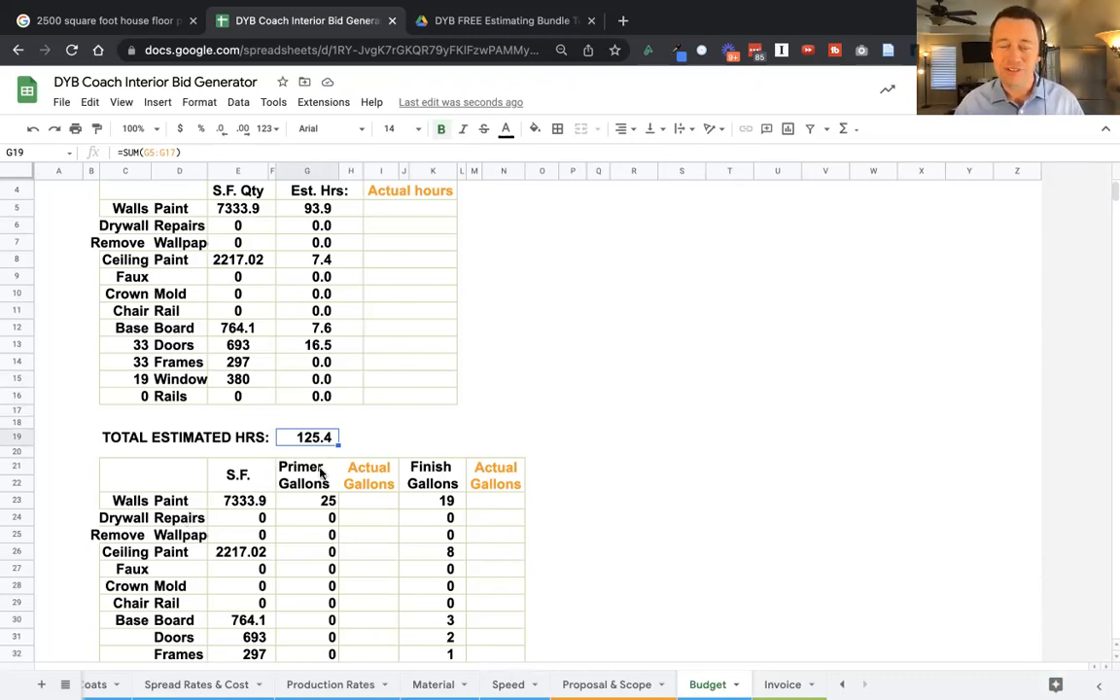
mouse_move(437, 602)
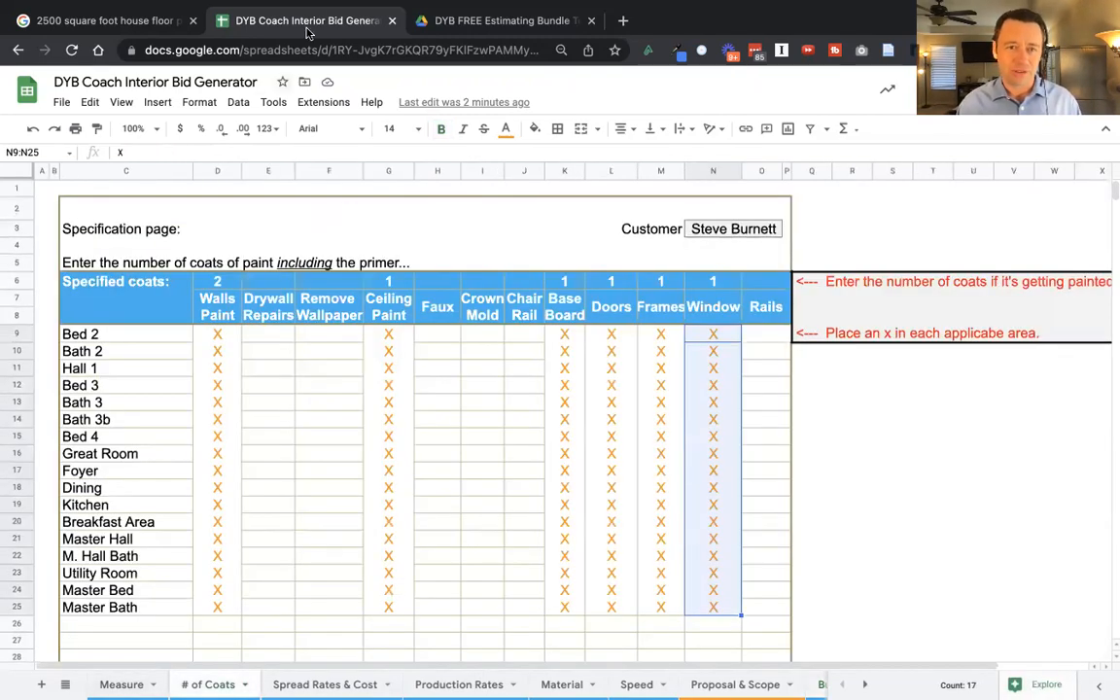
mouse_move(420, 38)
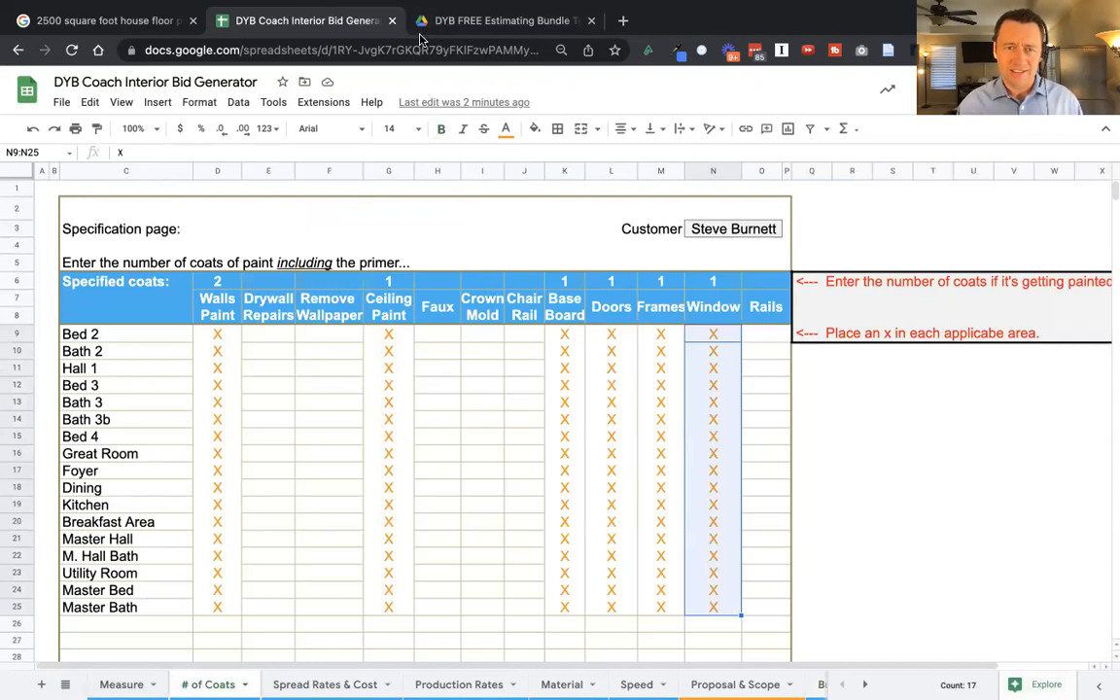
mouse_move(482, 85)
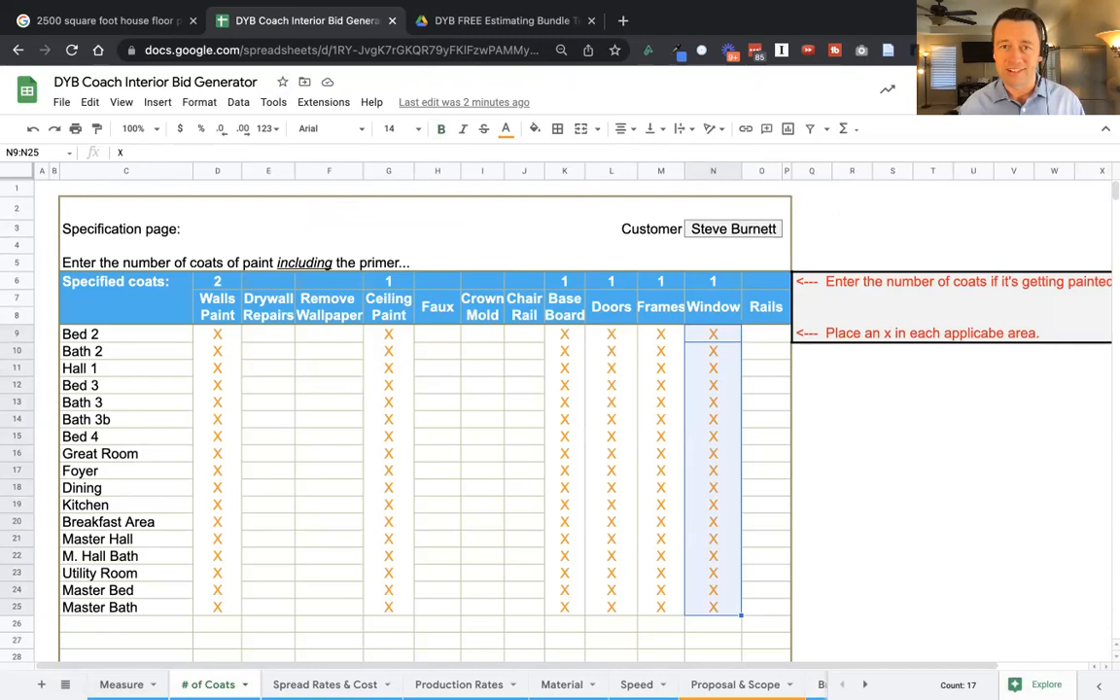
Review the DYB Coach Exterior Bid Generator in the Drive templates folder, then return to the Measure sheet showing $9,897.27 at 44% gross profit.
click(504, 19)
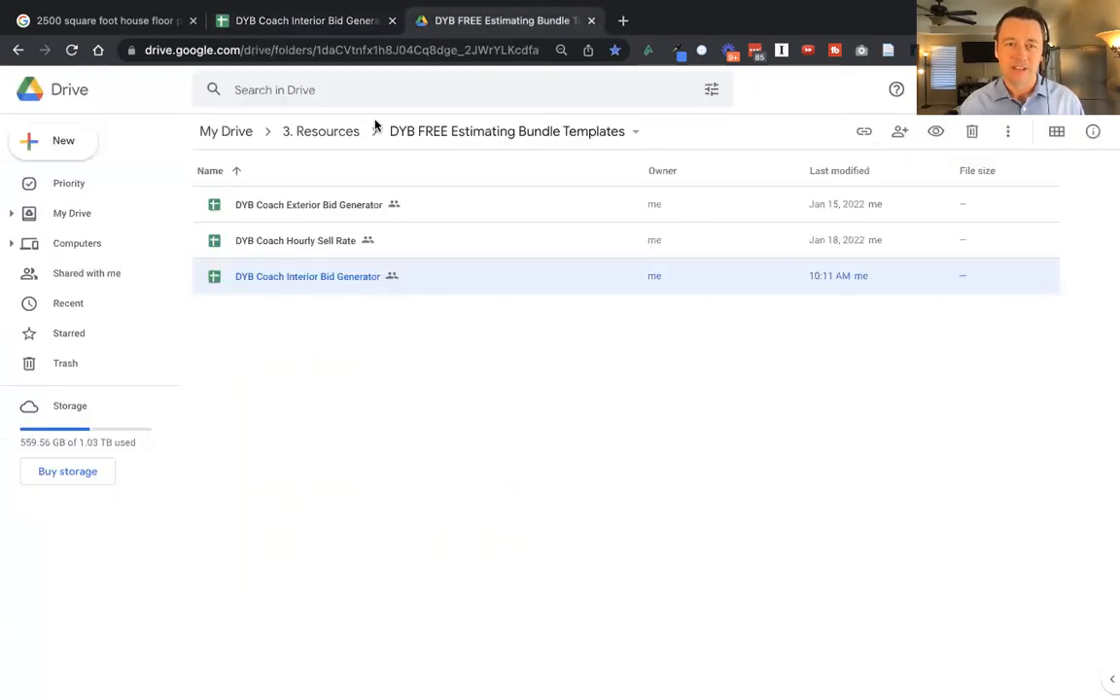
mouse_move(323, 327)
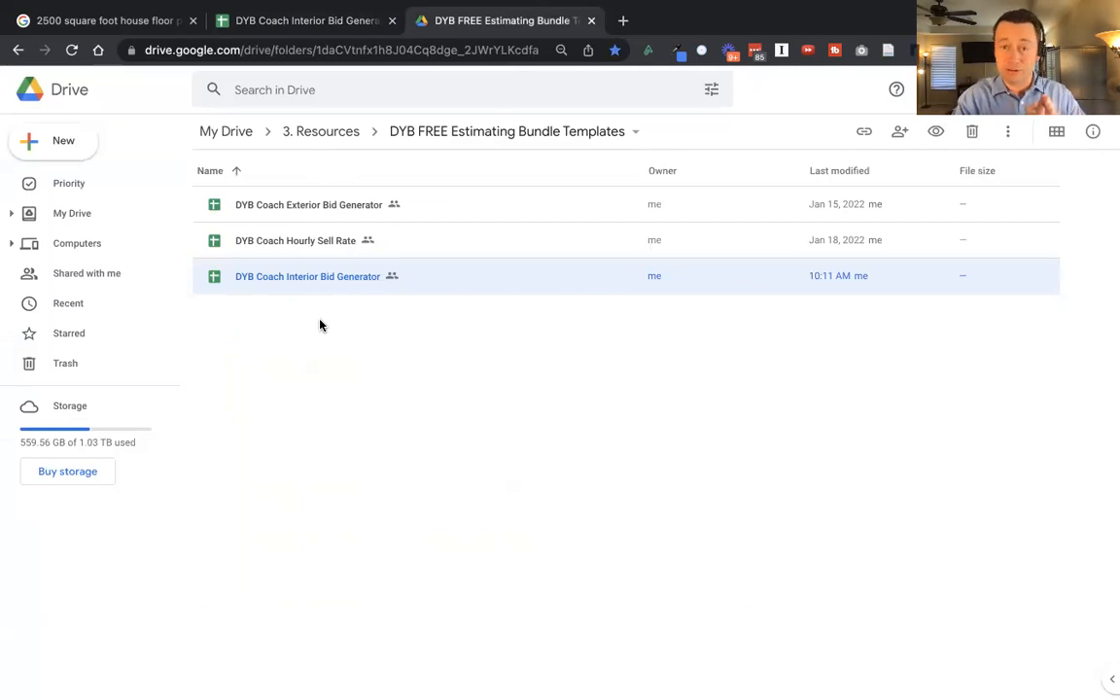
mouse_move(441, 198)
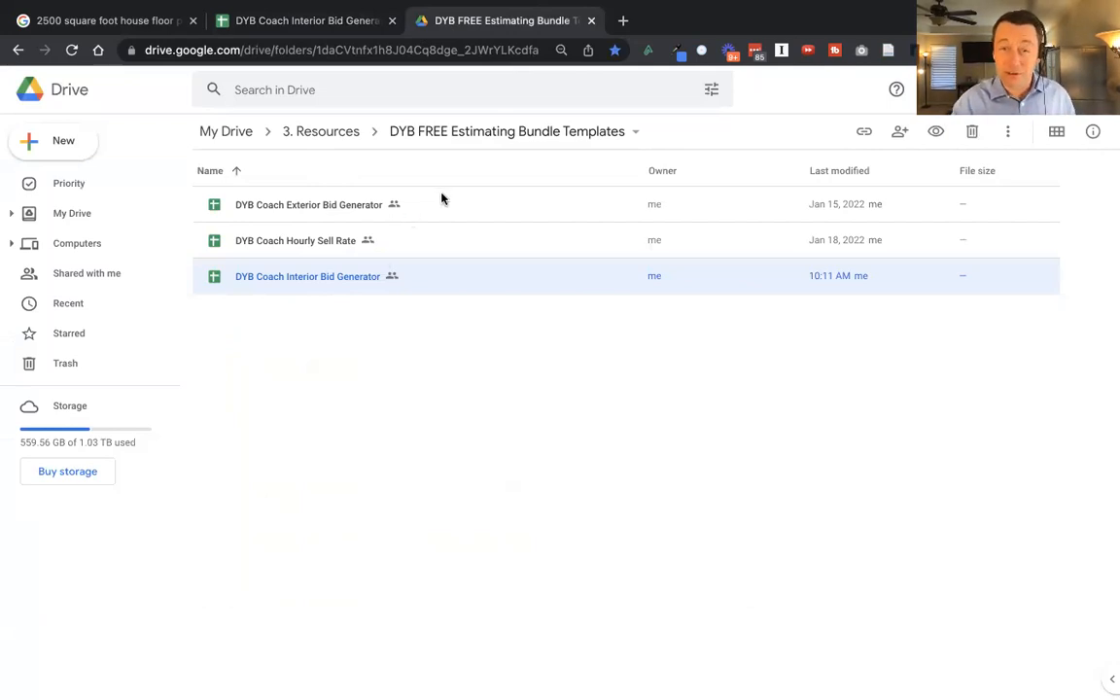
click(308, 204)
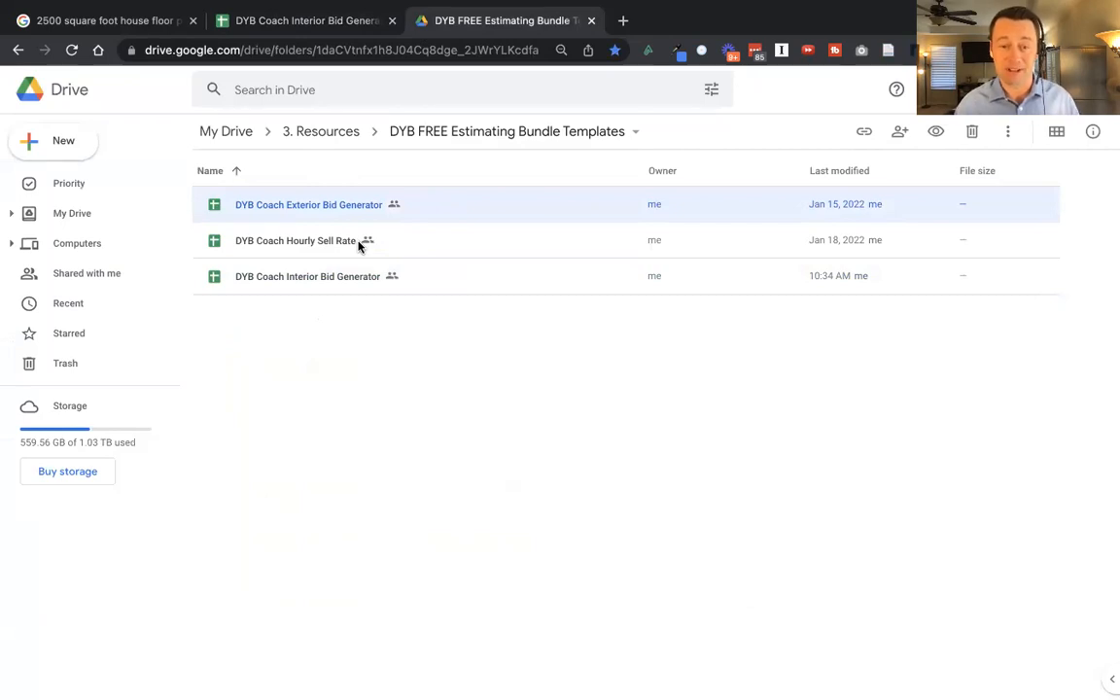
mouse_move(264, 358)
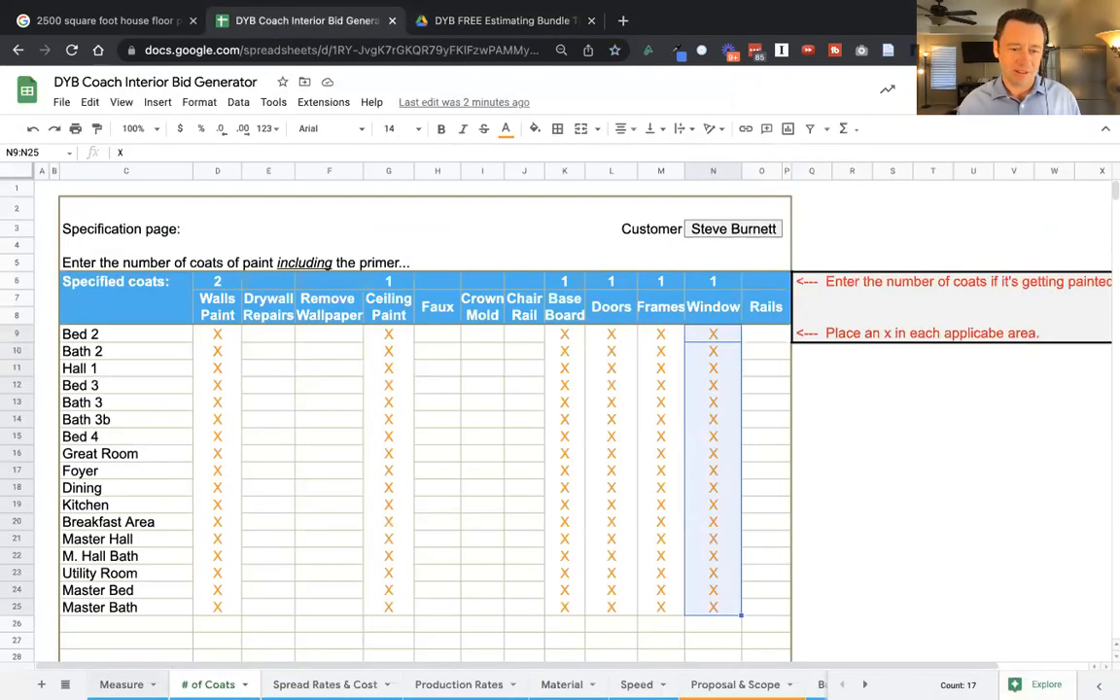
click(120, 684)
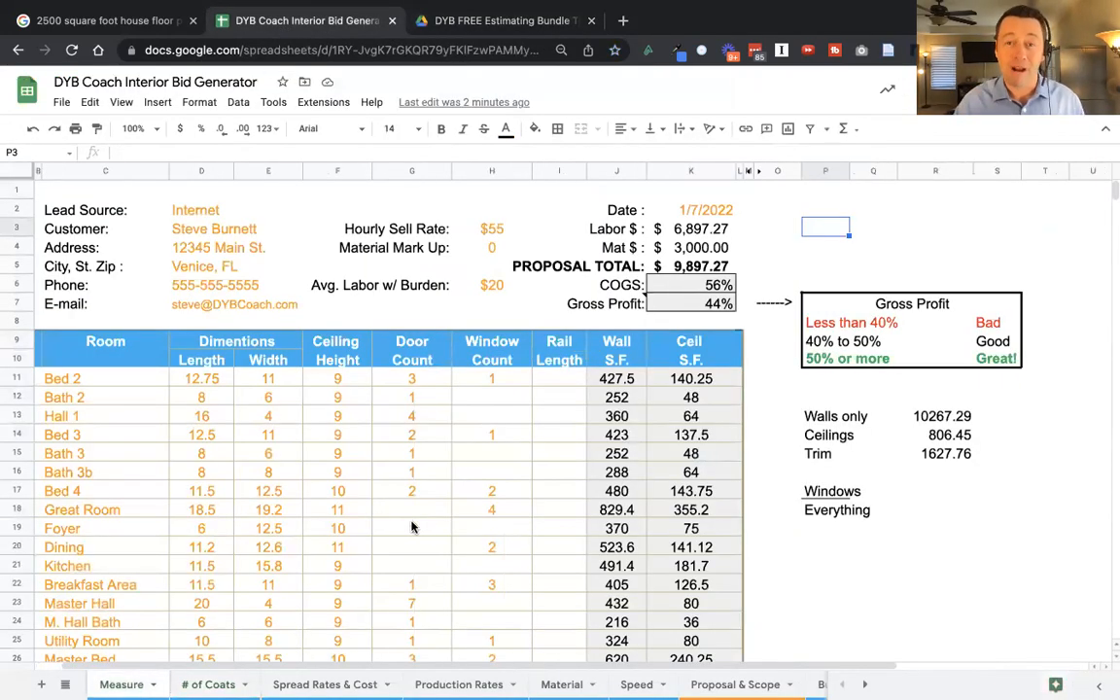